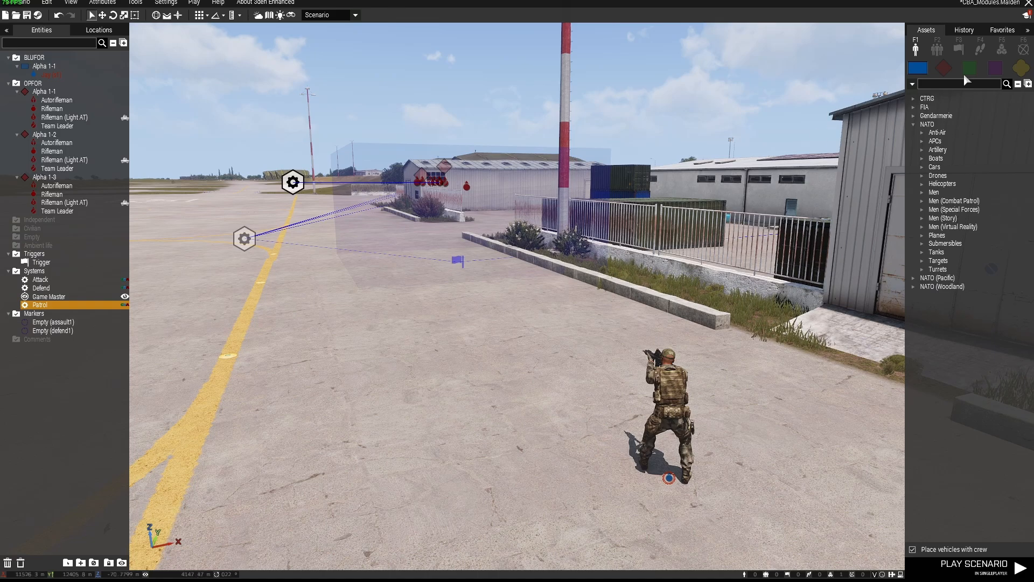
{"action": "mouse_move", "coordinate": [1002, 49]}
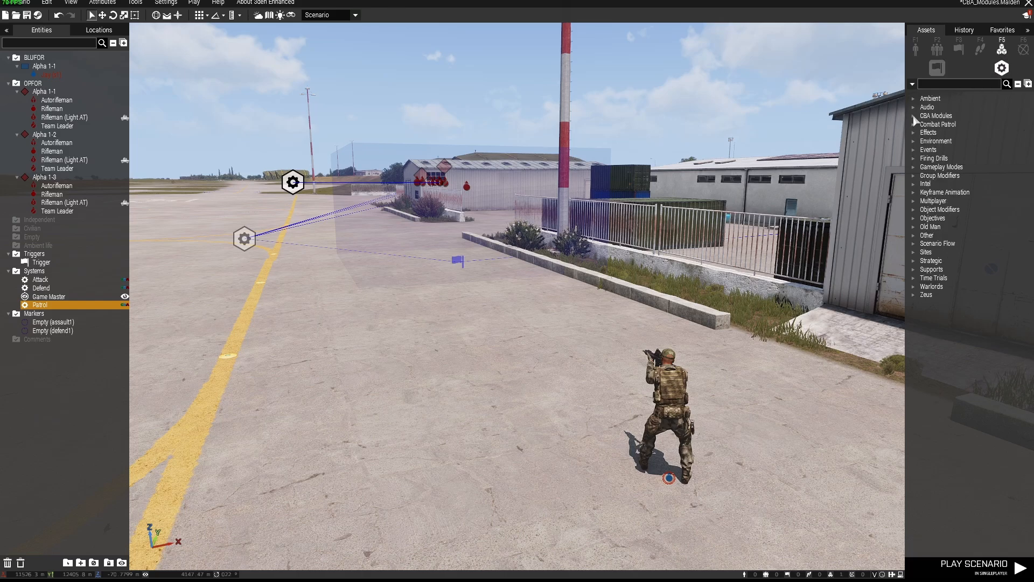
Step: Expand the CBA Modules category to list the Attack, Defend and Patrol modules
{"action": "left_click", "coordinate": [914, 115]}
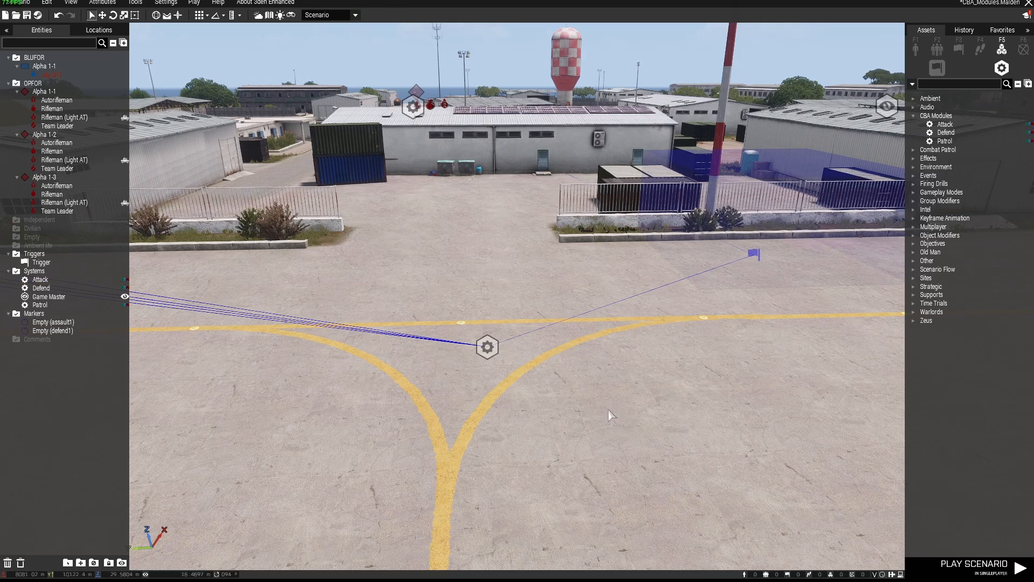
Step: Review the Attack module's settings twice without changing them
{"action": "double_click", "coordinate": [486, 345]}
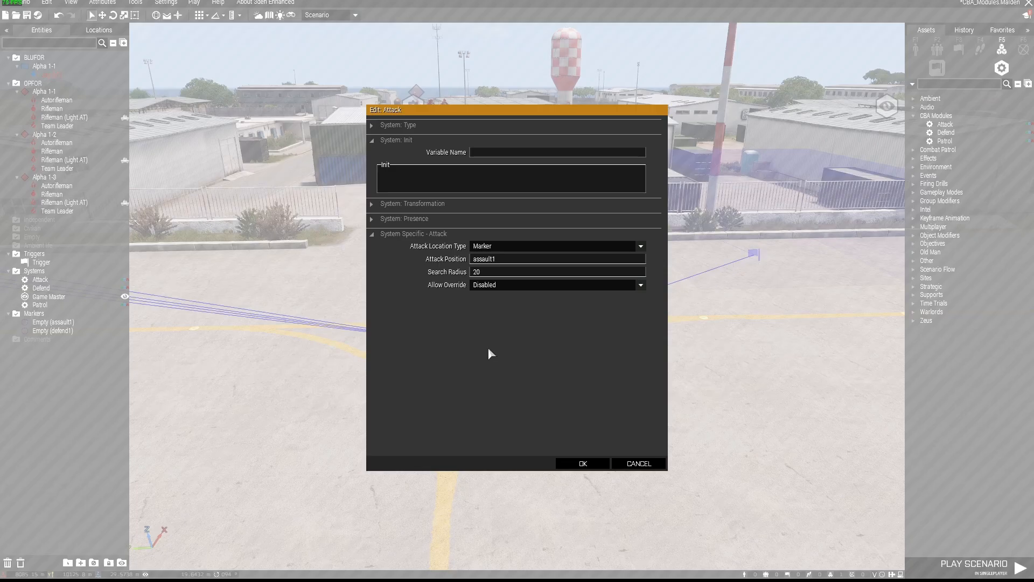
{"action": "mouse_move", "coordinate": [413, 306]}
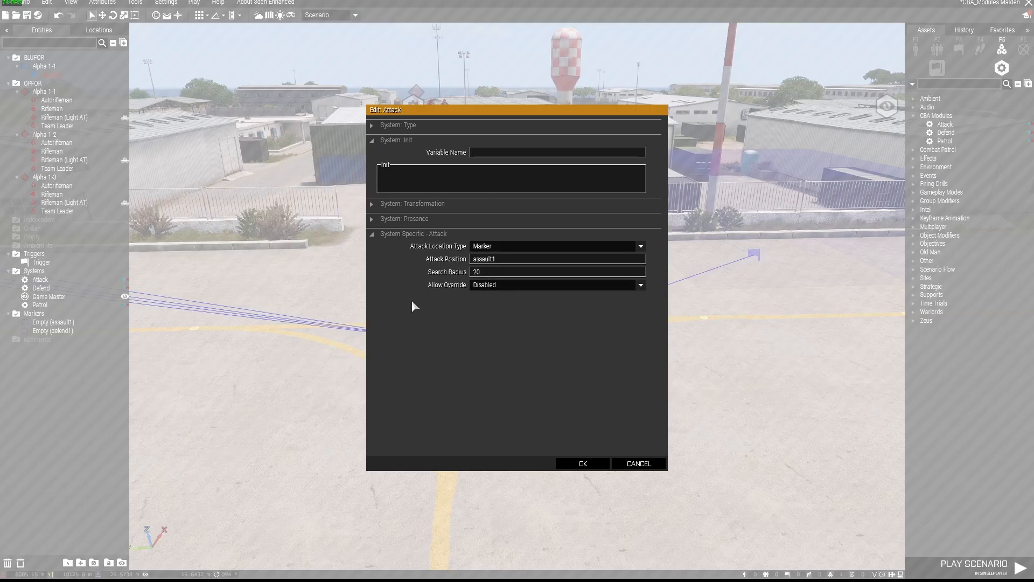
{"action": "left_click", "coordinate": [580, 462]}
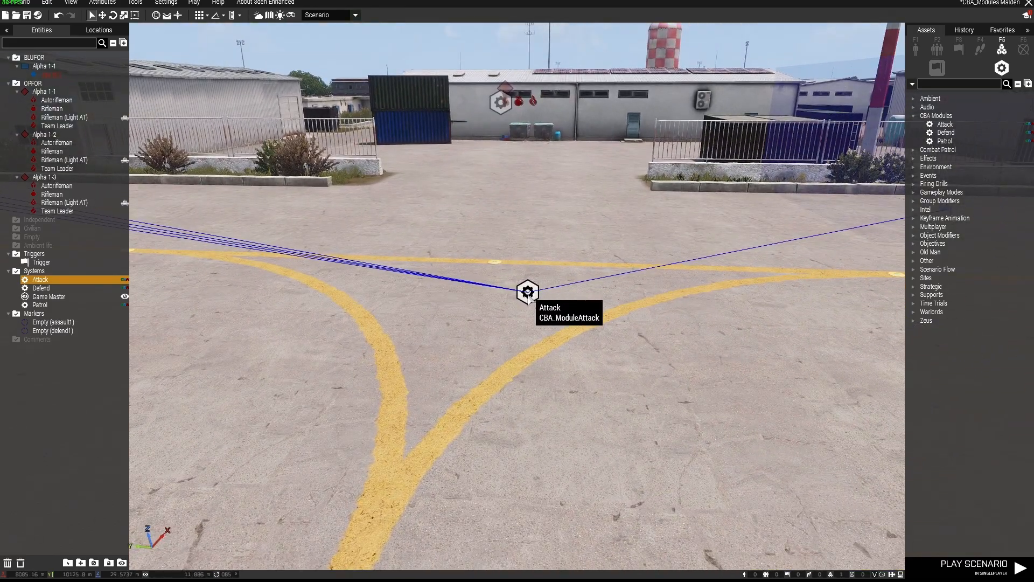
{"action": "double_click", "coordinate": [527, 292]}
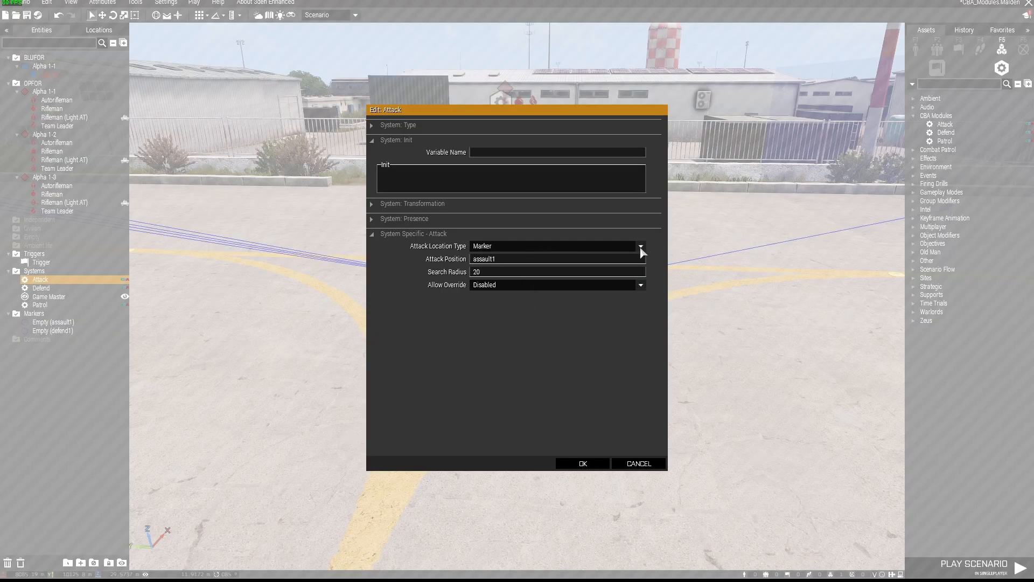
{"action": "left_click", "coordinate": [581, 462]}
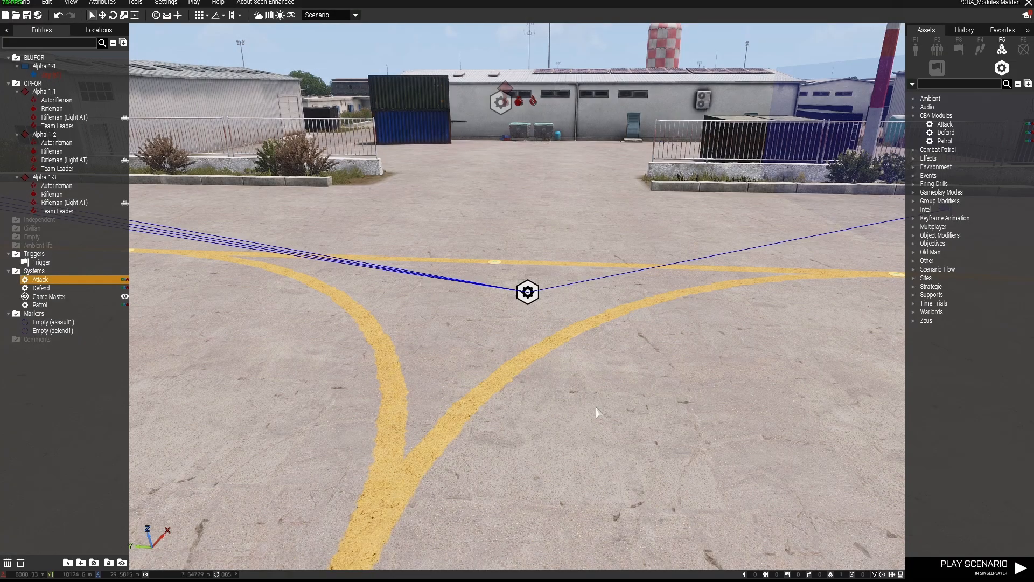
{"action": "mouse_move", "coordinate": [450, 313]}
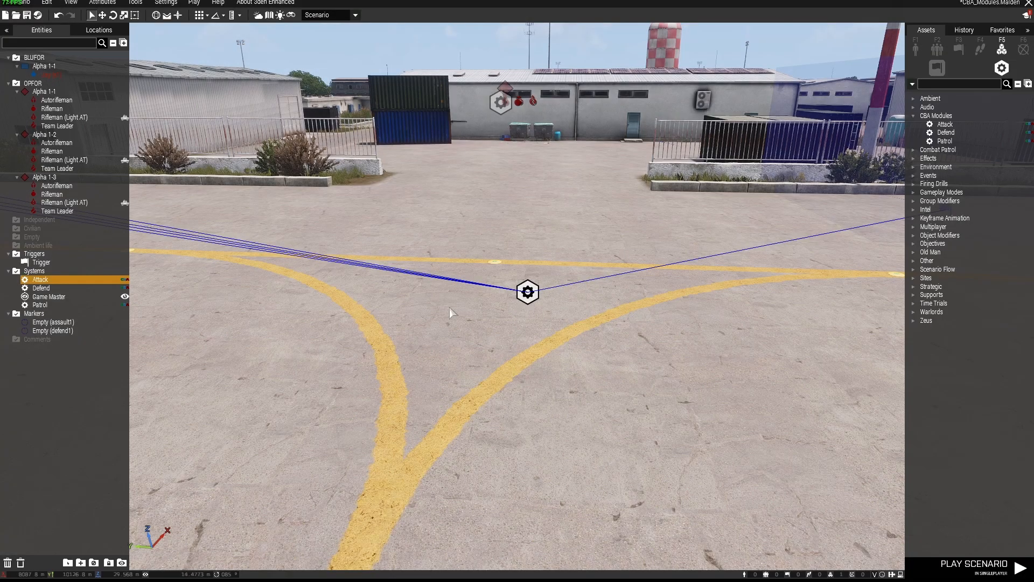
{"action": "mouse_move", "coordinate": [528, 292]}
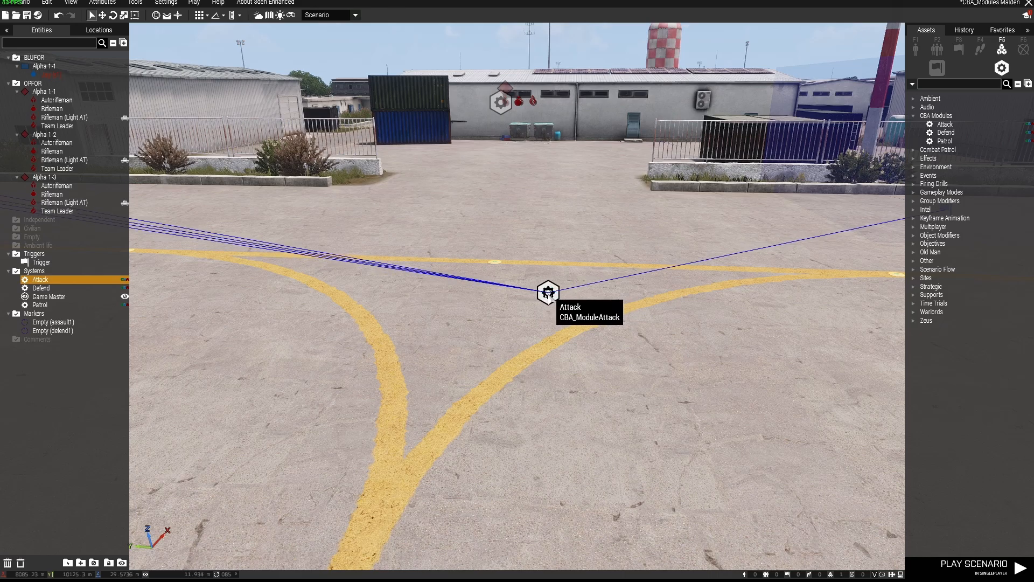
Step: Set the Attack module's location type to Marker and confirm
{"action": "double_click", "coordinate": [547, 292]}
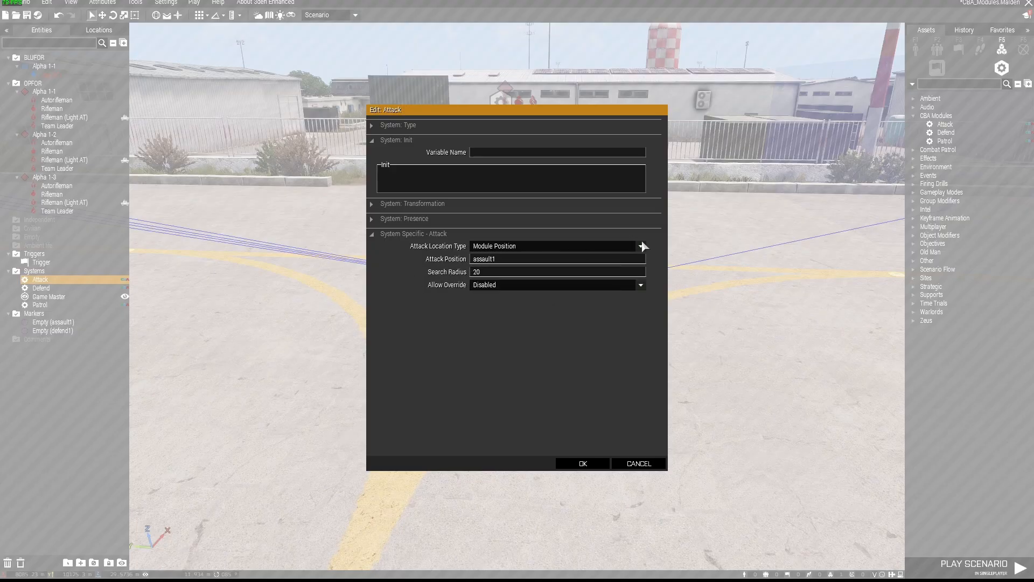
{"action": "left_click", "coordinate": [639, 245]}
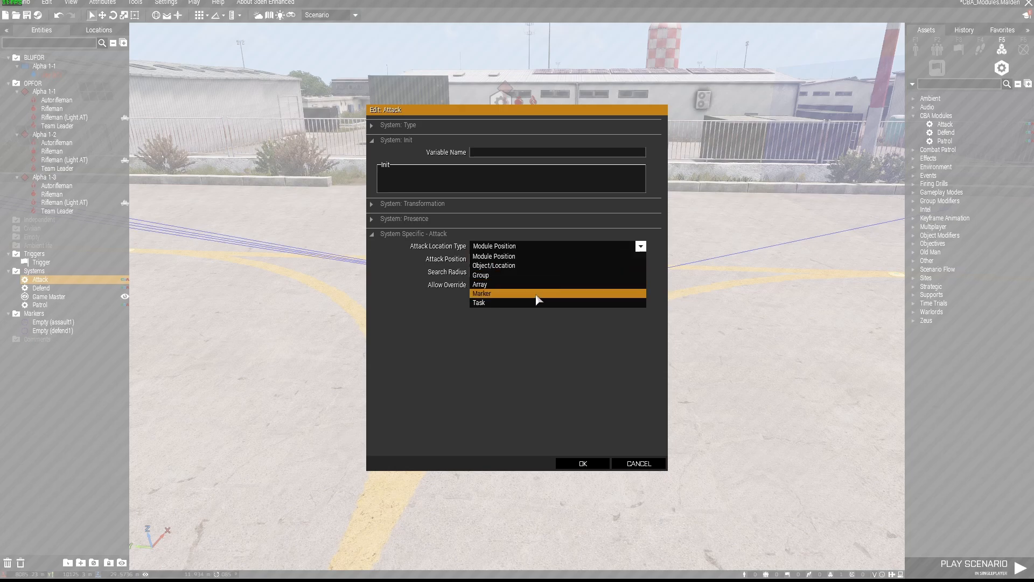
{"action": "left_click", "coordinate": [481, 293]}
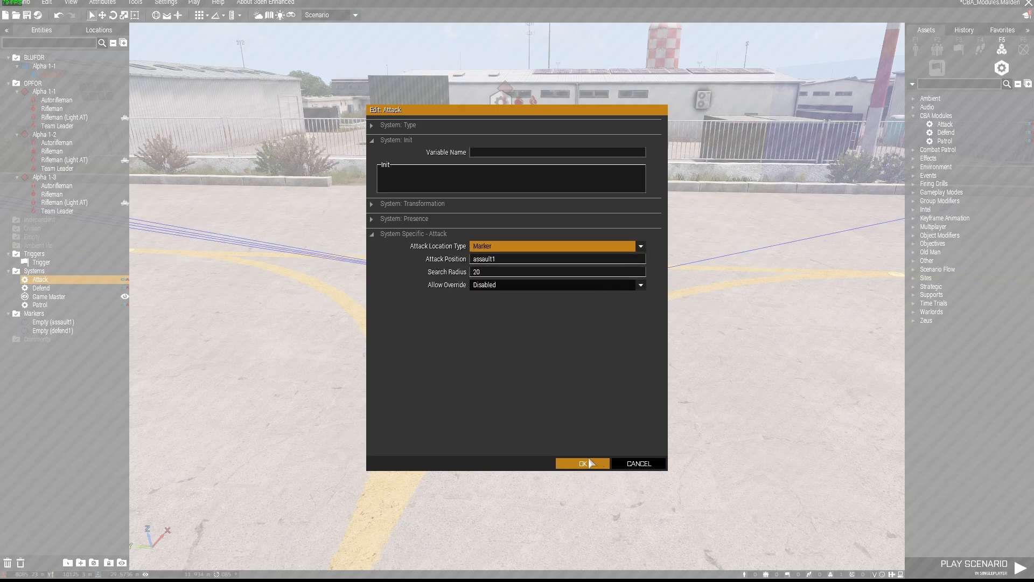
{"action": "left_click", "coordinate": [580, 462]}
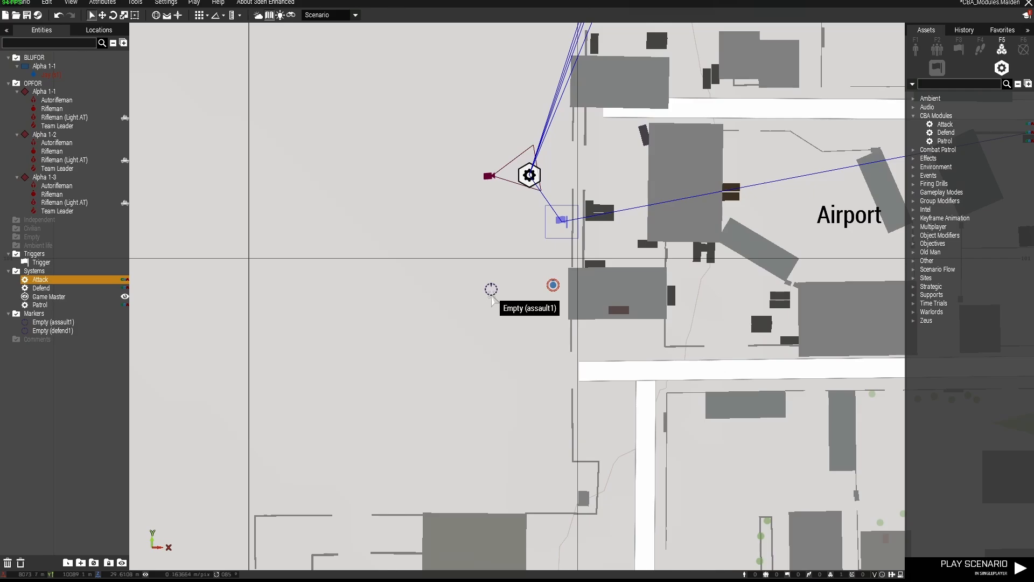
{"action": "double_click", "coordinate": [553, 284]}
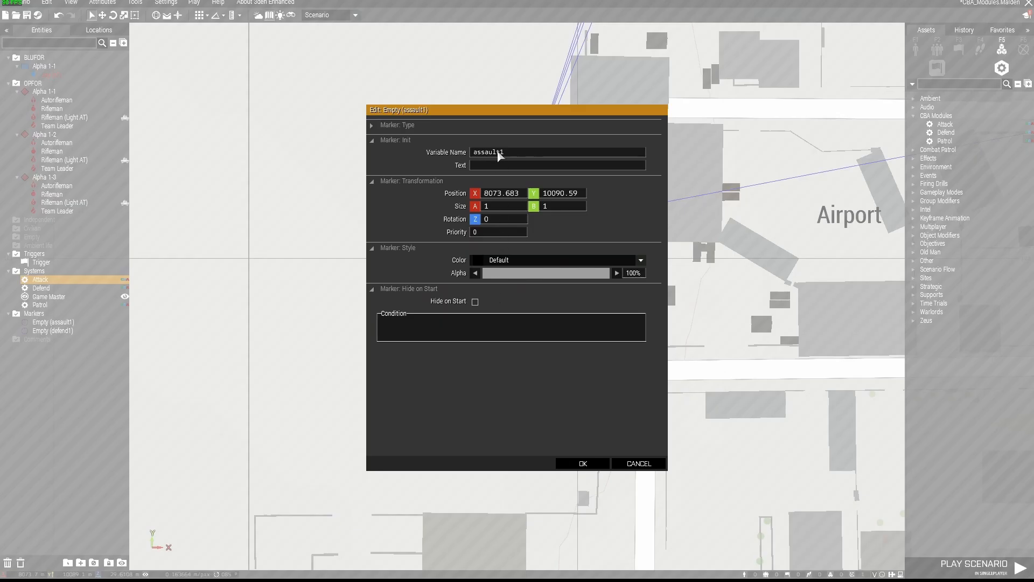
{"action": "left_click", "coordinate": [580, 462]}
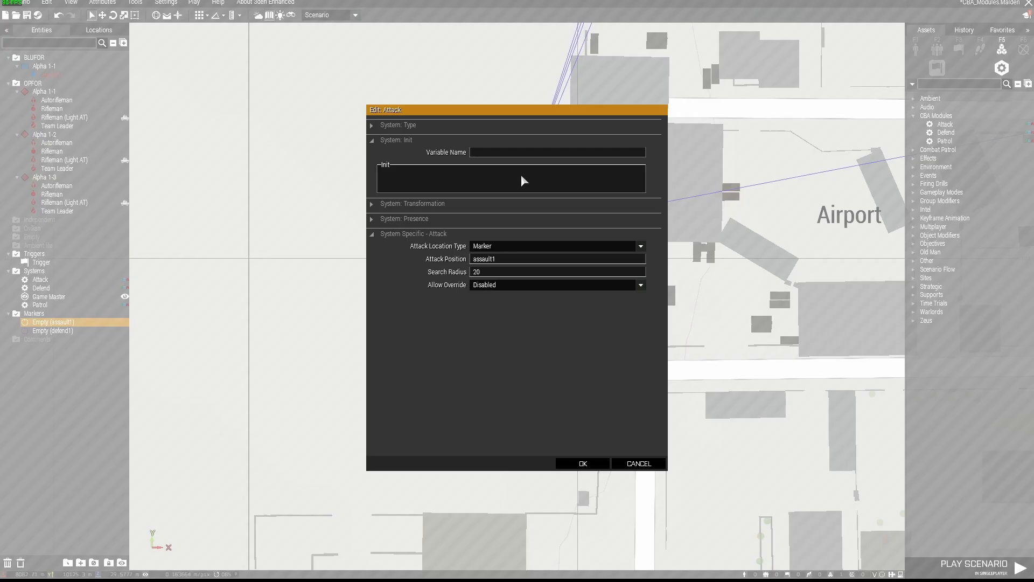
{"action": "mouse_move", "coordinate": [451, 249]}
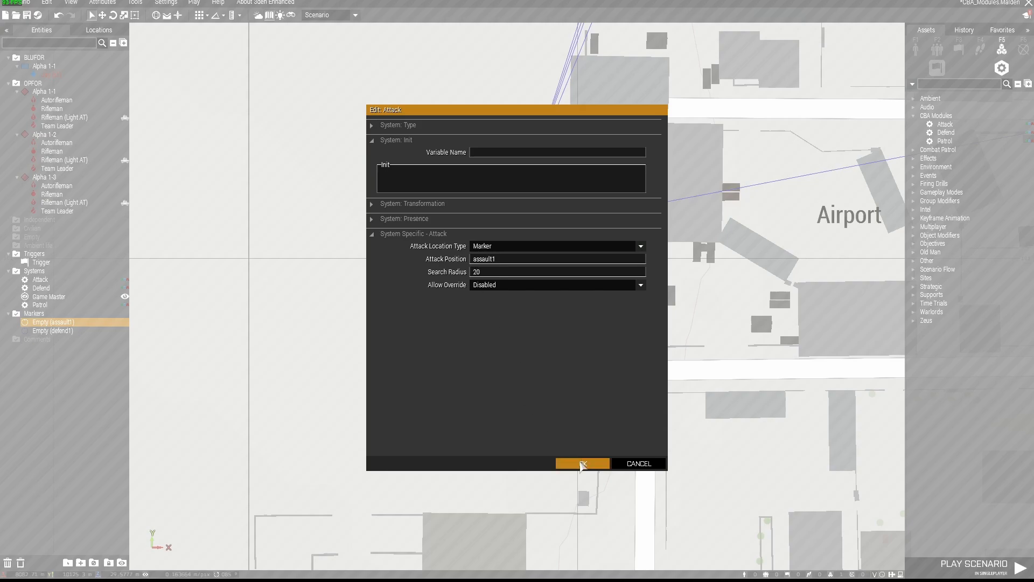
{"action": "left_click", "coordinate": [580, 462]}
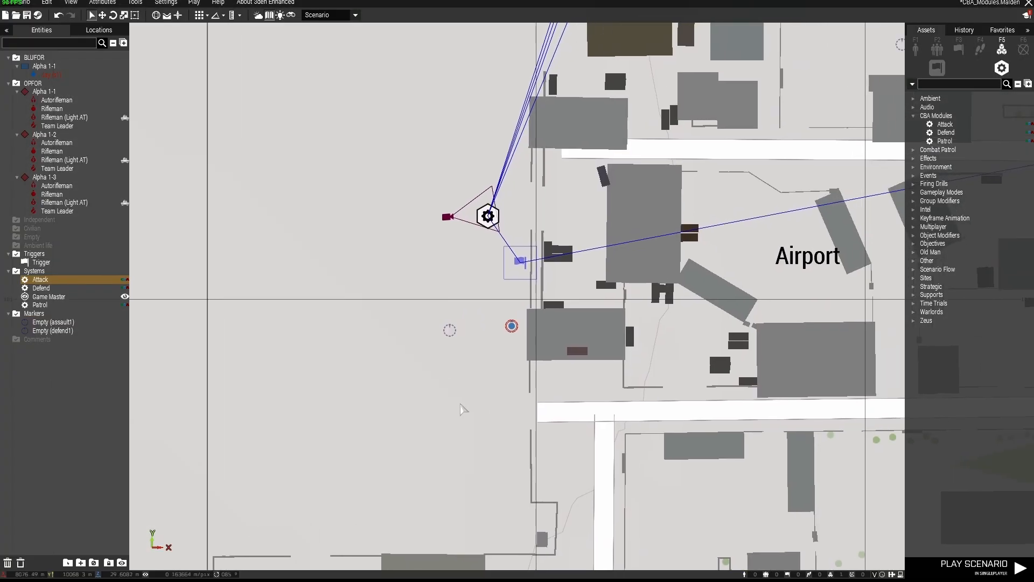
{"action": "mouse_move", "coordinate": [481, 225]}
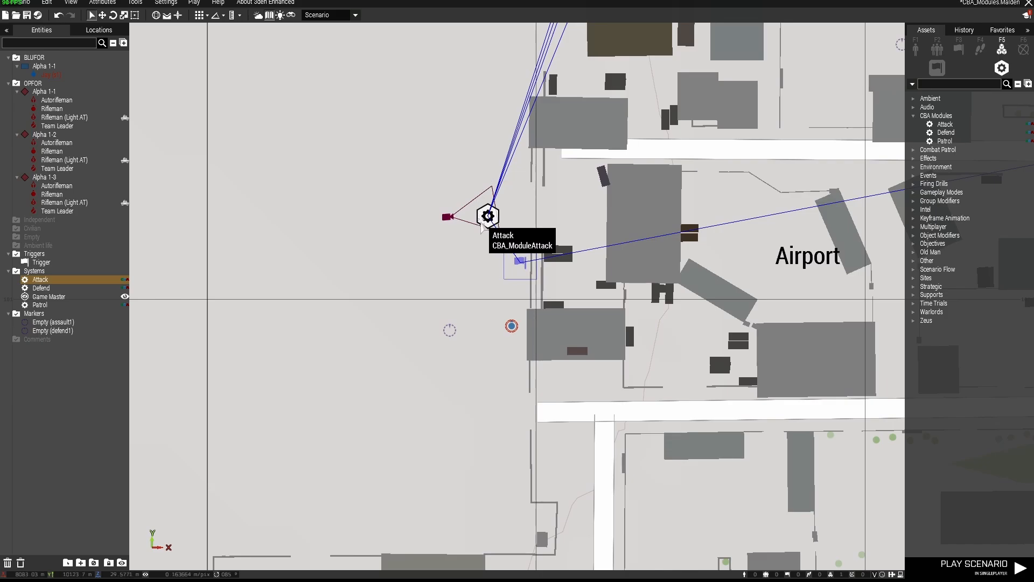
{"action": "left_click", "coordinate": [520, 260]}
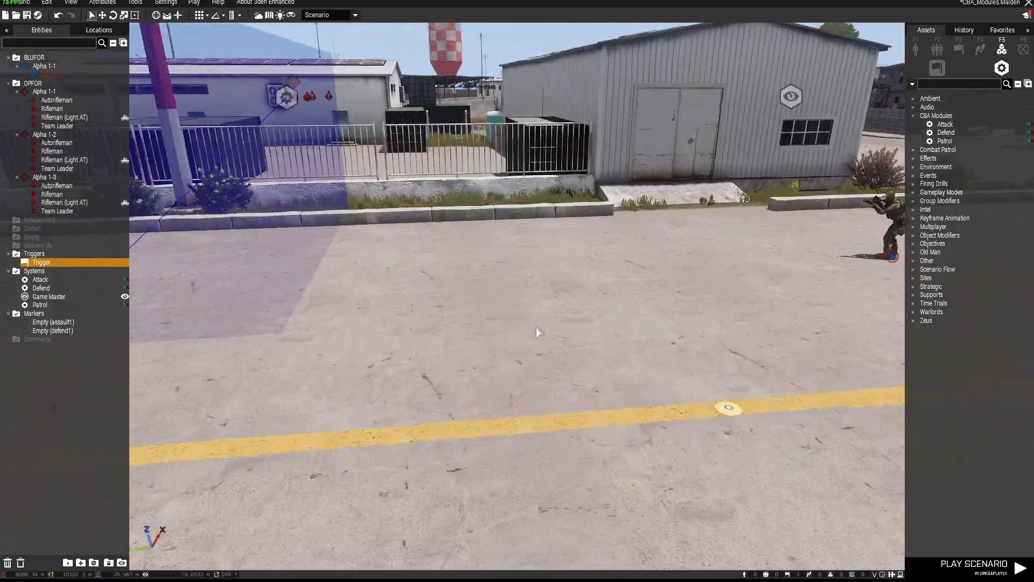
{"action": "double_click", "coordinate": [41, 261]}
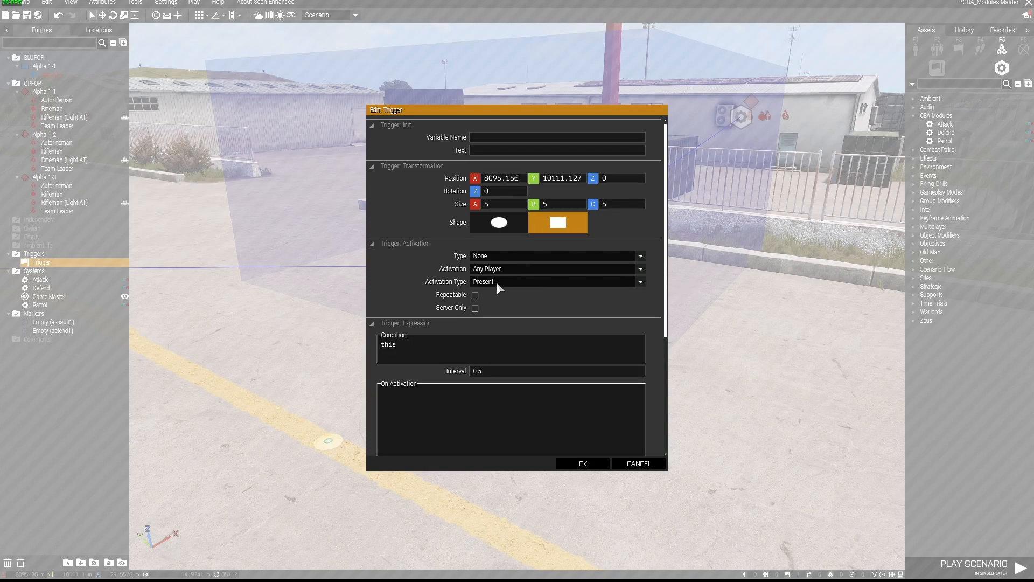
{"action": "left_click", "coordinate": [581, 463]}
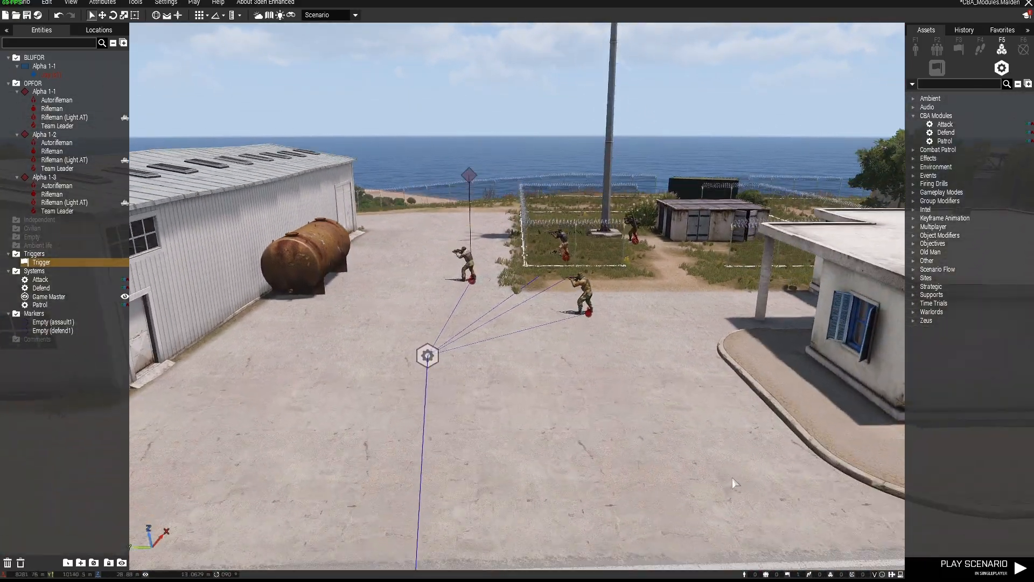
{"action": "mouse_move", "coordinate": [945, 132]}
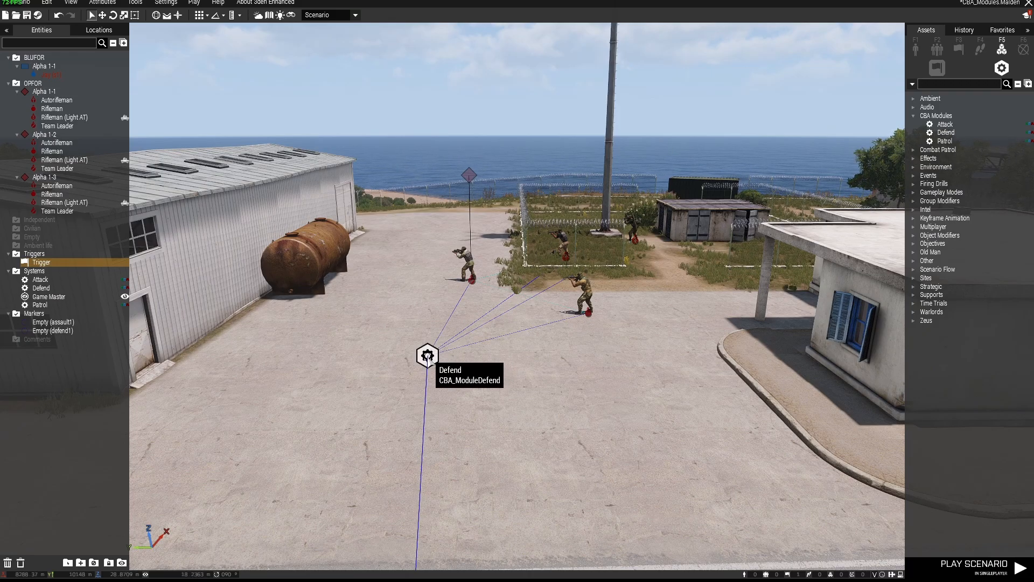
Step: Give the Defend module the marker position defend1 and confirm its settings
{"action": "double_click", "coordinate": [428, 355]}
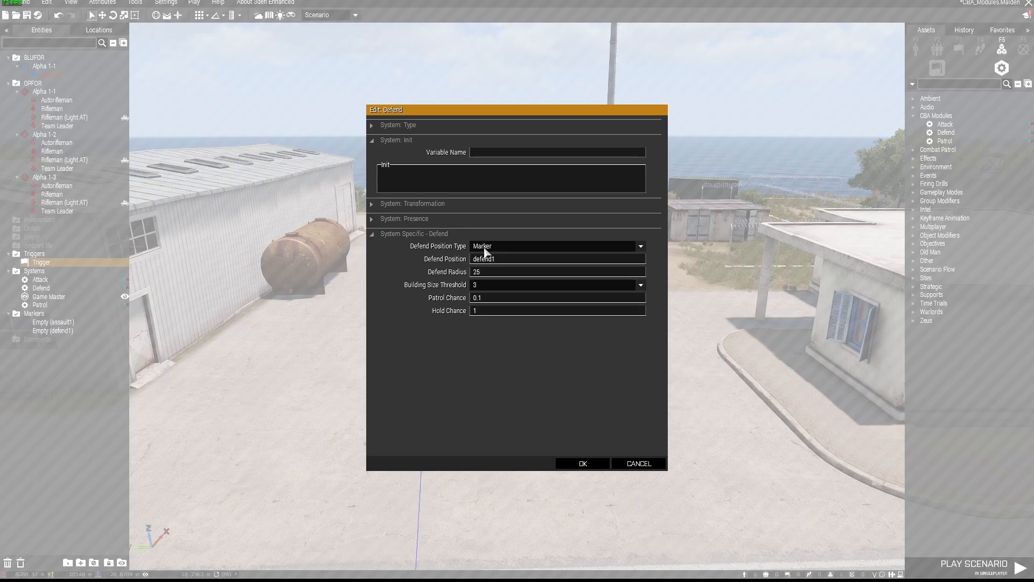
{"action": "mouse_move", "coordinate": [485, 251]}
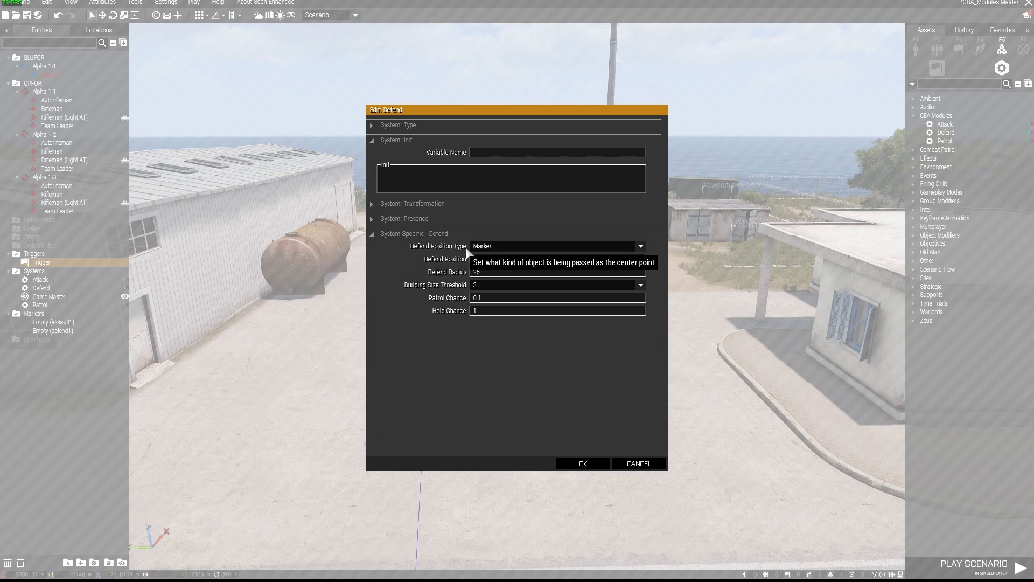
{"action": "type", "text": "defend1"}
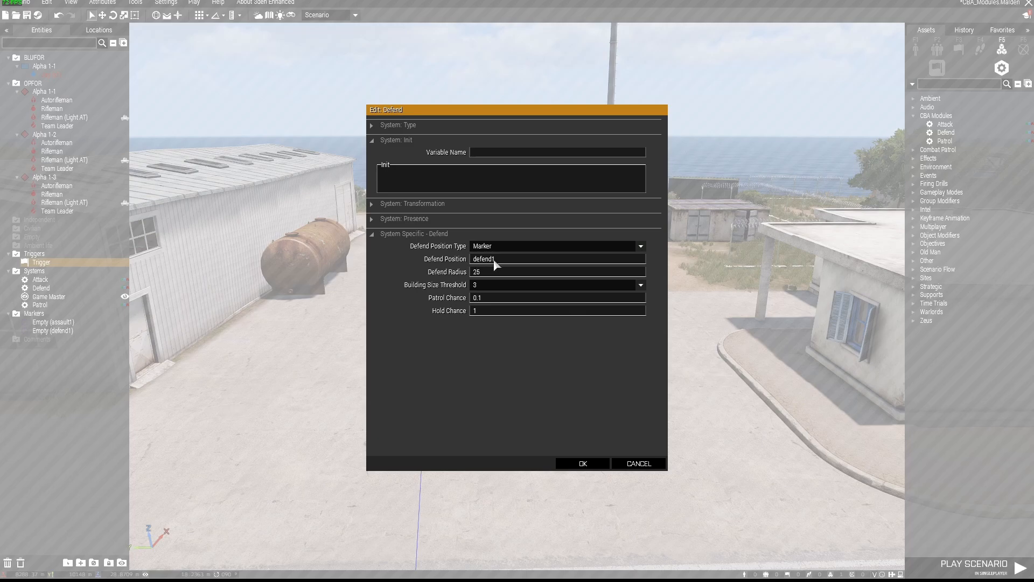
{"action": "mouse_move", "coordinate": [424, 297]}
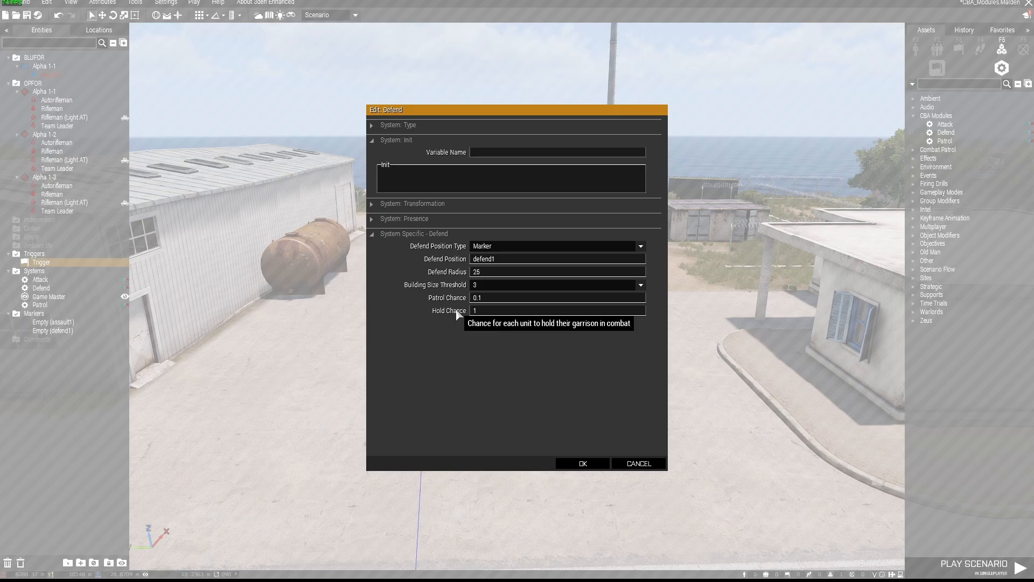
{"action": "mouse_move", "coordinate": [539, 361]}
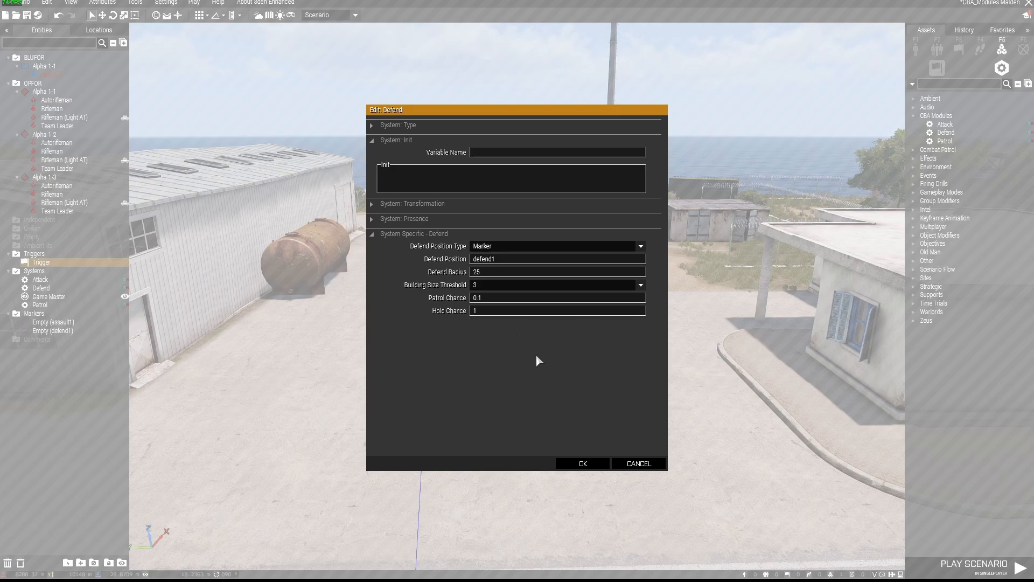
{"action": "left_click", "coordinate": [581, 463]}
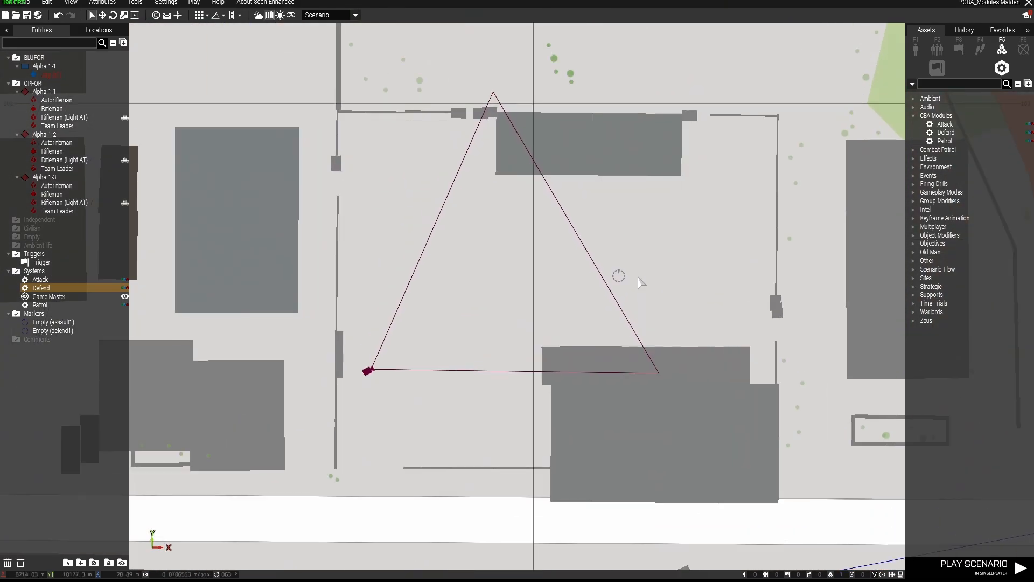
{"action": "mouse_move", "coordinate": [618, 279]}
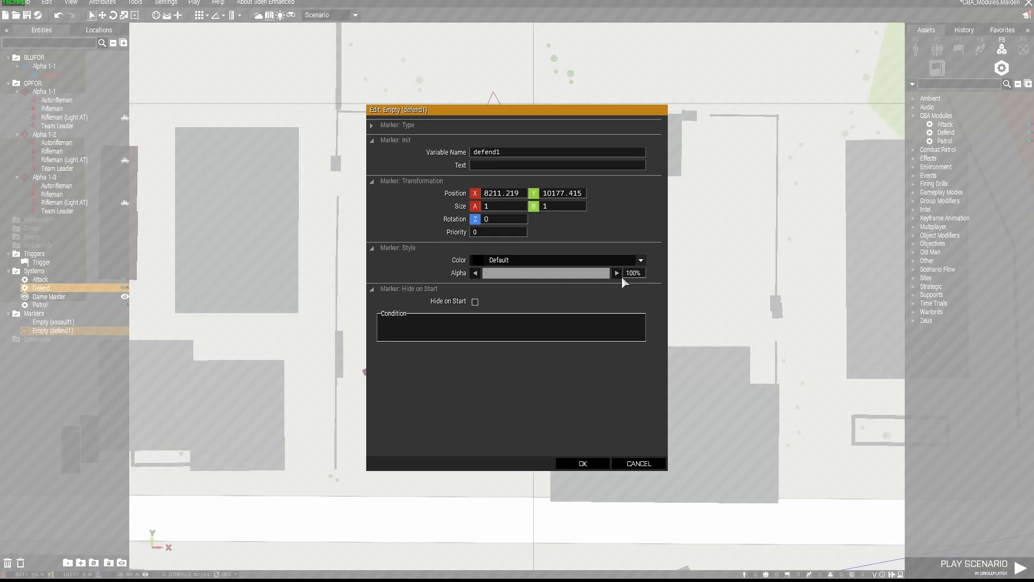
Step: Close the defend1 marker's attributes after checking its variable name
{"action": "left_click", "coordinate": [580, 463]}
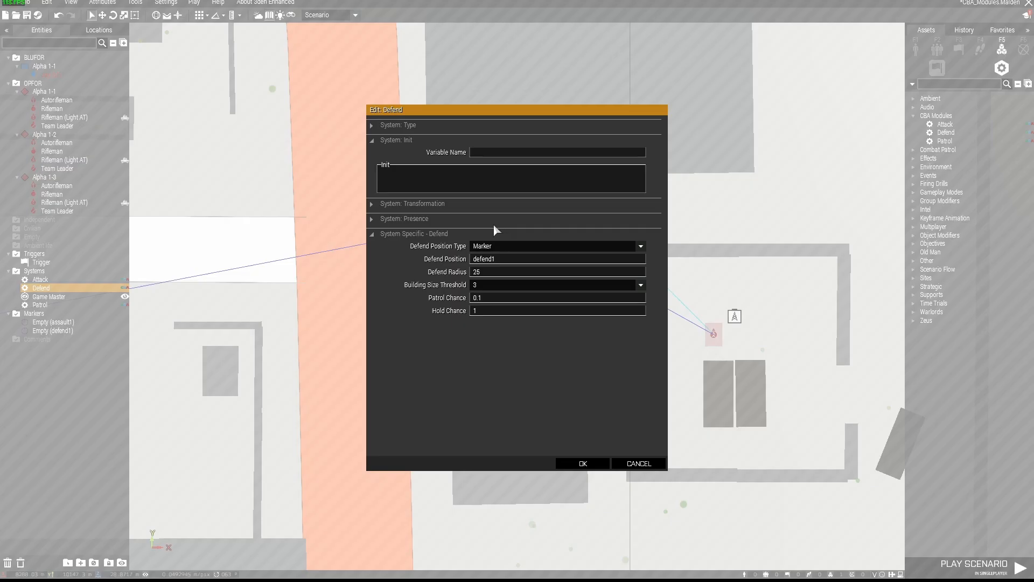
{"action": "mouse_move", "coordinate": [435, 256]}
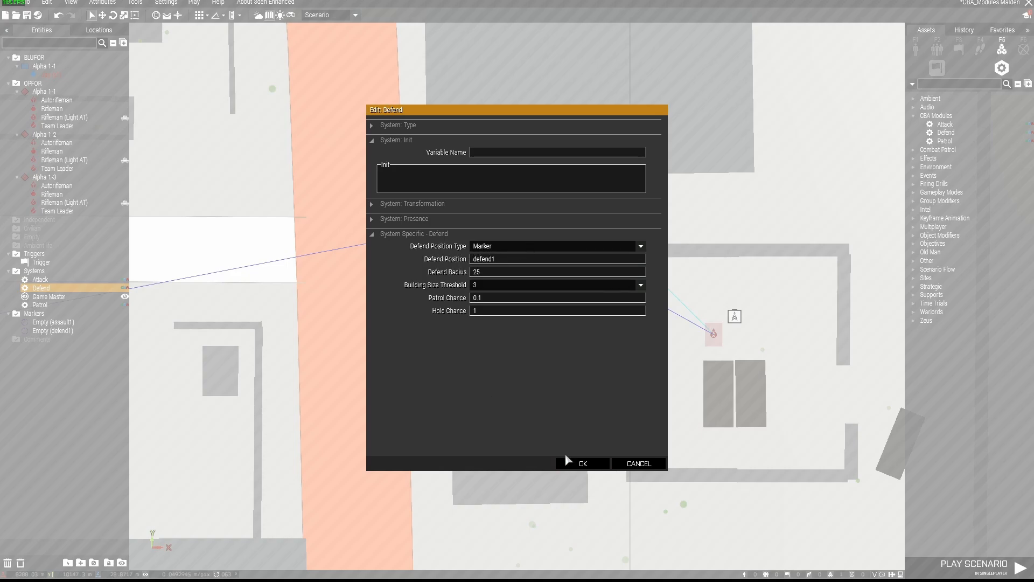
Step: Confirm and close the Defend module settings
{"action": "left_click", "coordinate": [582, 463]}
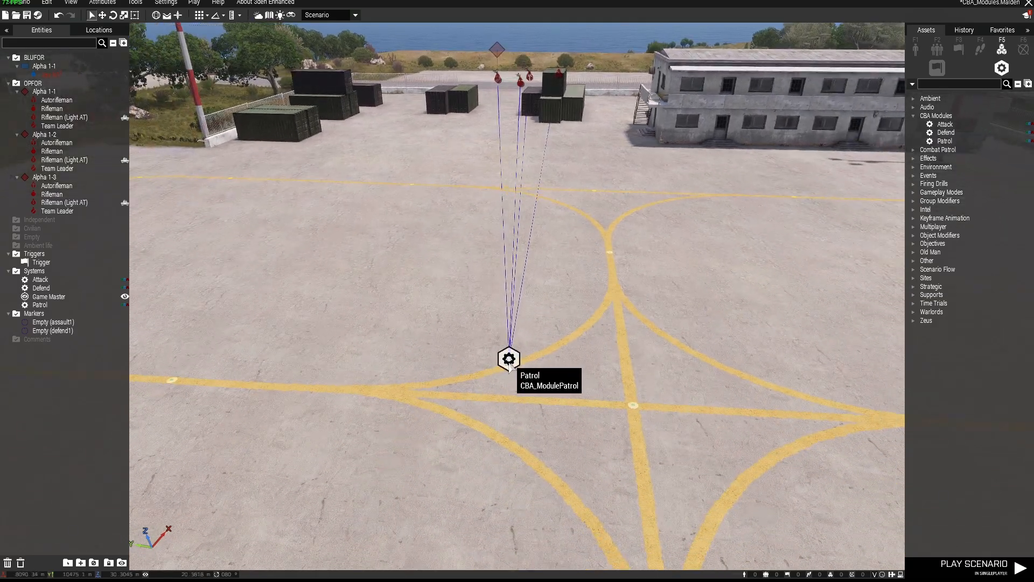
Step: Keep the Patrol module's waypoint type Move and formation Diamond, then confirm
{"action": "double_click", "coordinate": [508, 360]}
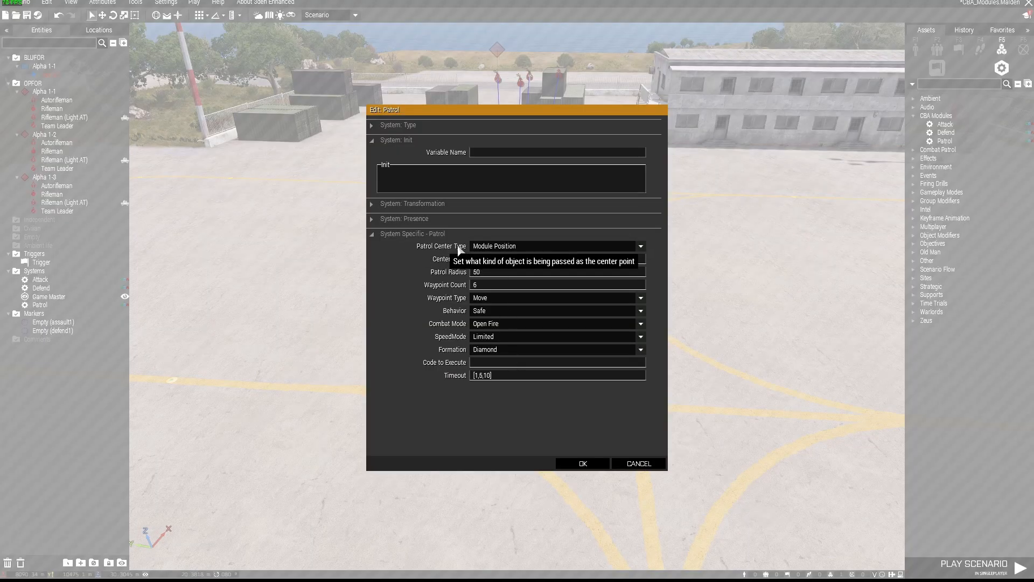
{"action": "mouse_move", "coordinate": [494, 251]}
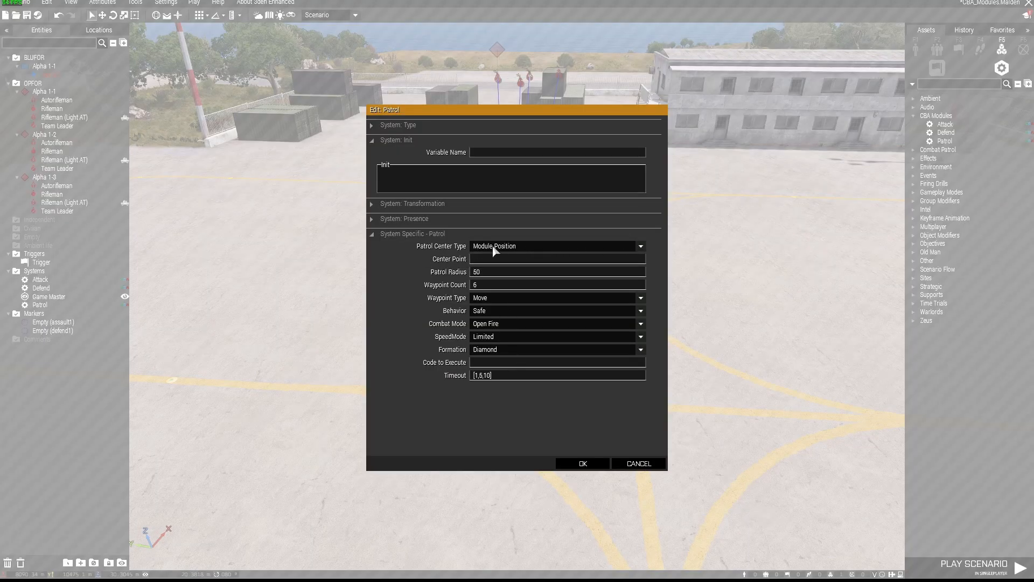
{"action": "mouse_move", "coordinate": [454, 280]}
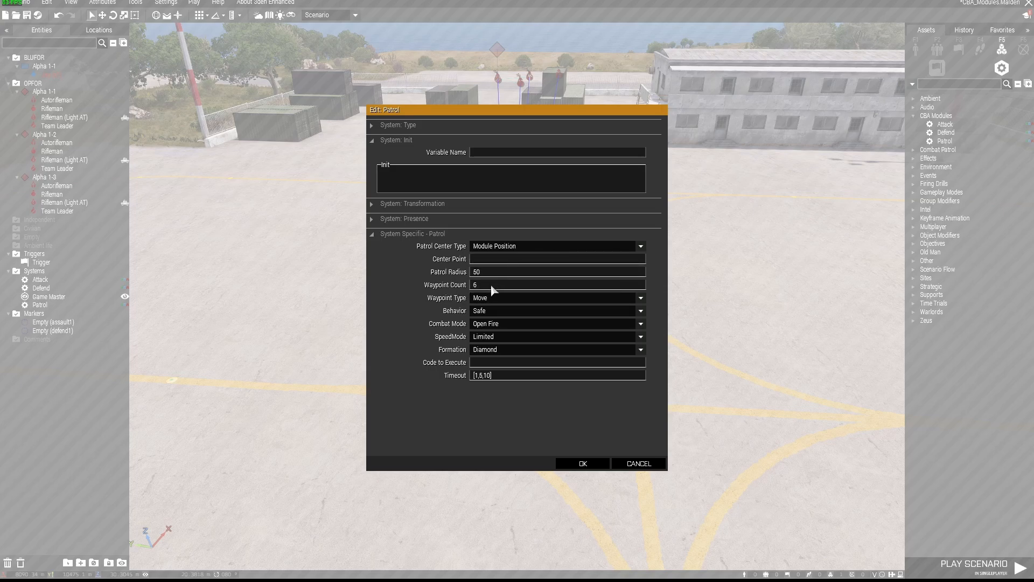
{"action": "mouse_move", "coordinate": [481, 292]}
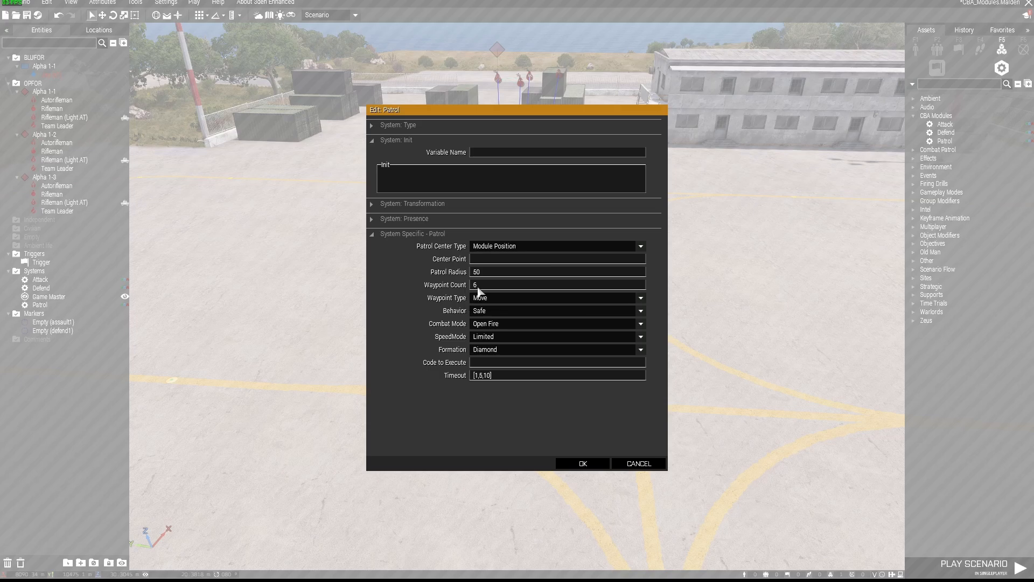
{"action": "mouse_move", "coordinate": [515, 302]}
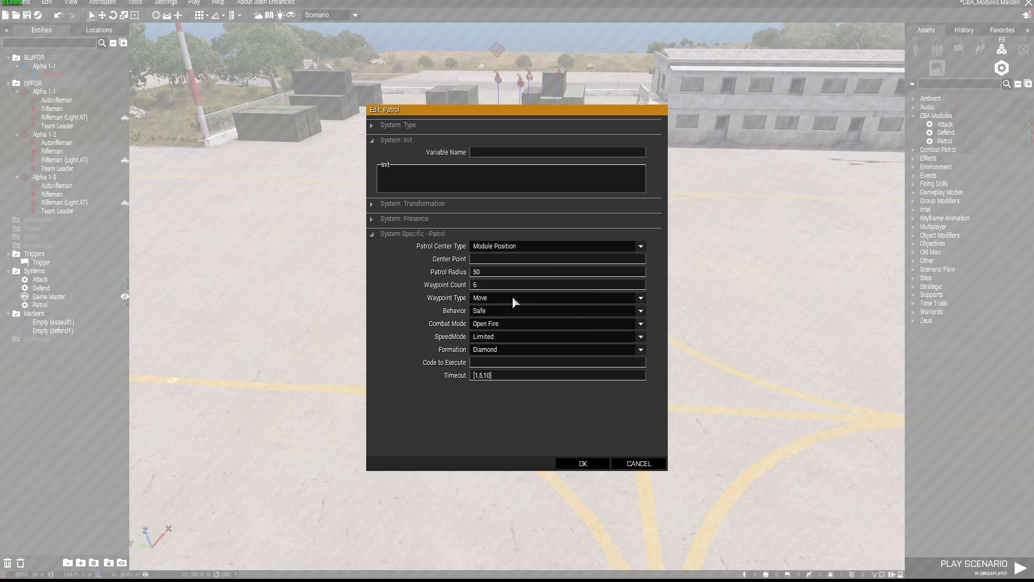
{"action": "left_click", "coordinate": [638, 297]}
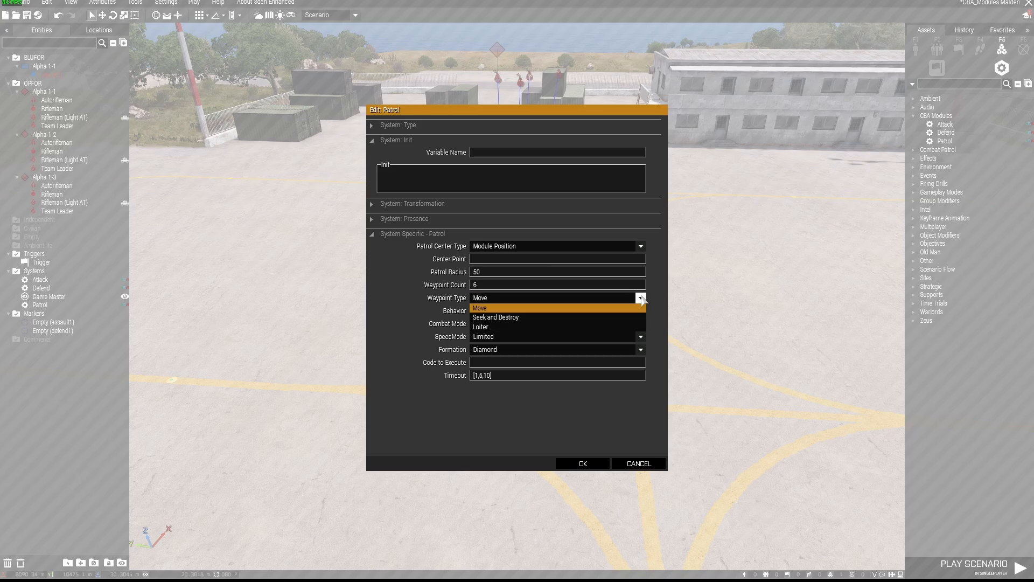
{"action": "mouse_move", "coordinate": [648, 300]}
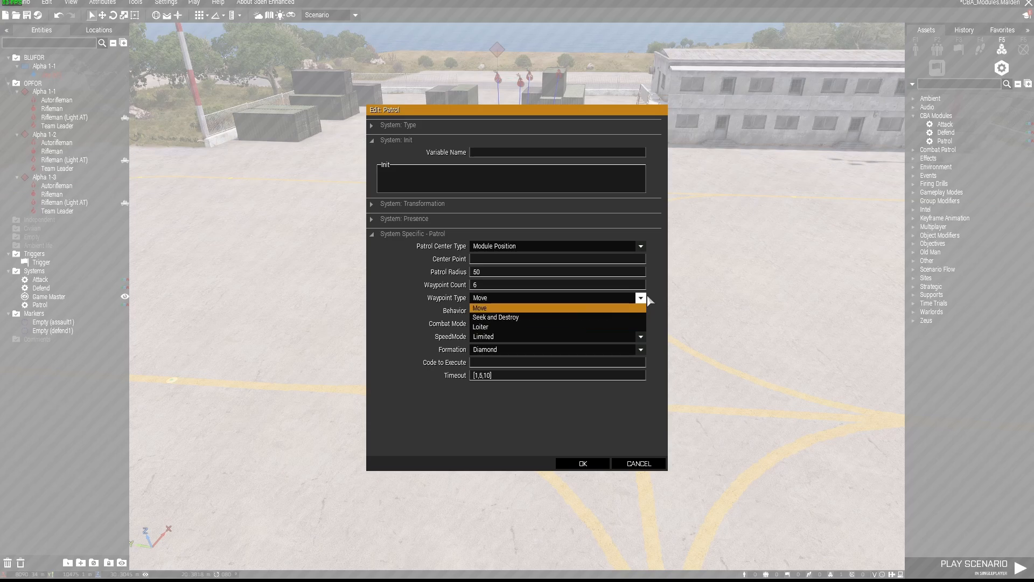
{"action": "left_click", "coordinate": [478, 307]}
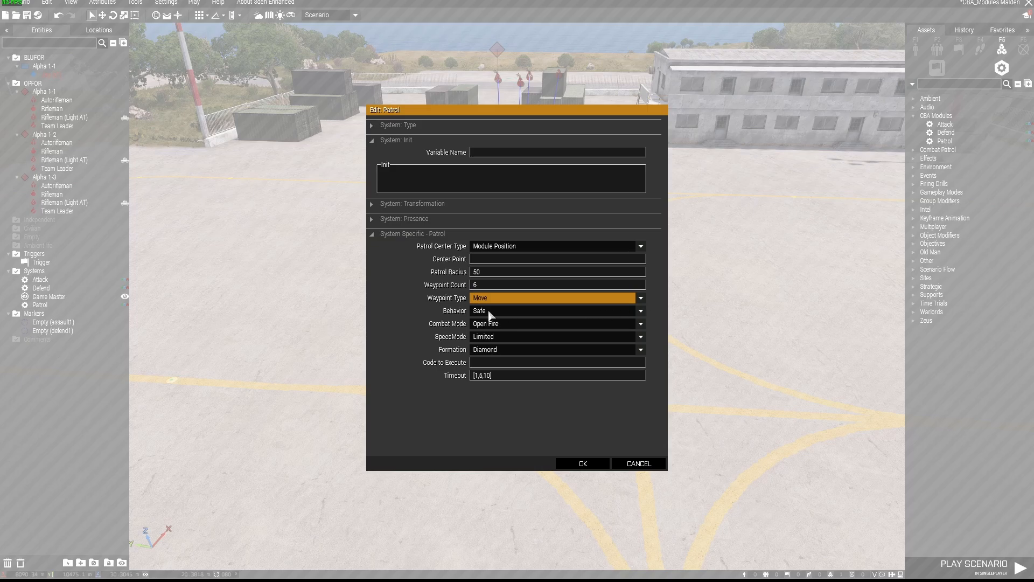
{"action": "mouse_move", "coordinate": [516, 331]}
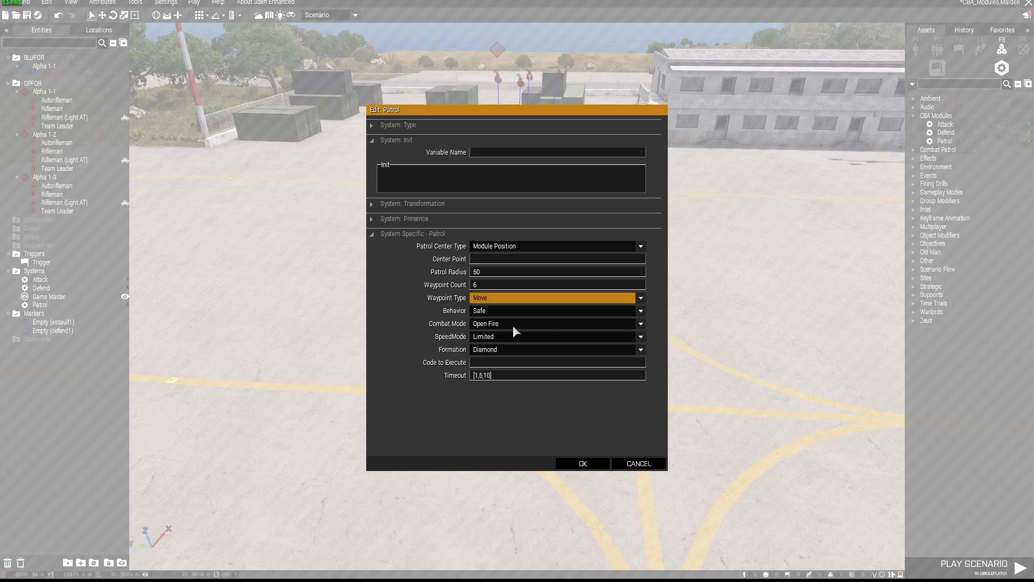
{"action": "mouse_move", "coordinate": [451, 357]}
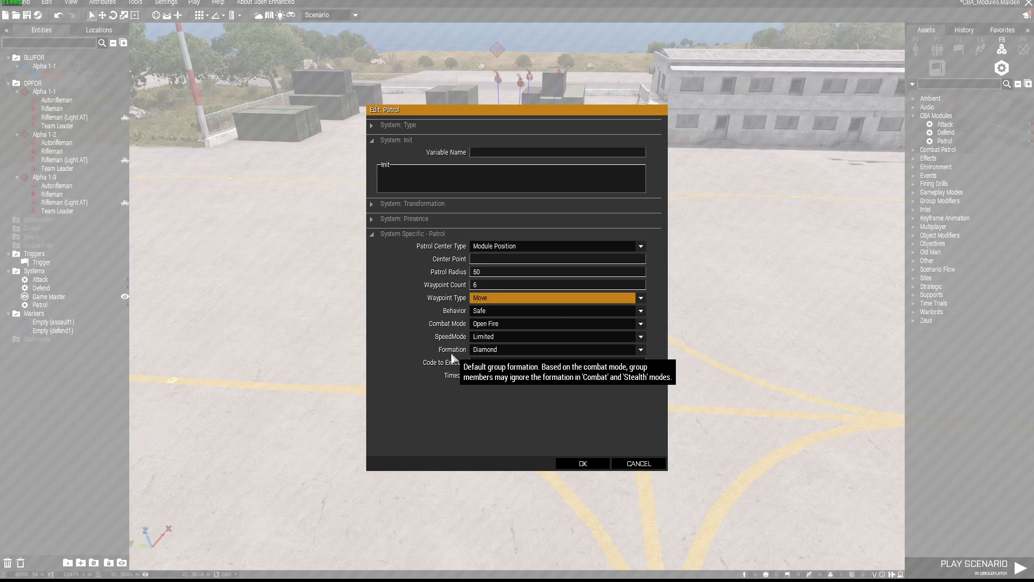
{"action": "left_click", "coordinate": [638, 349]}
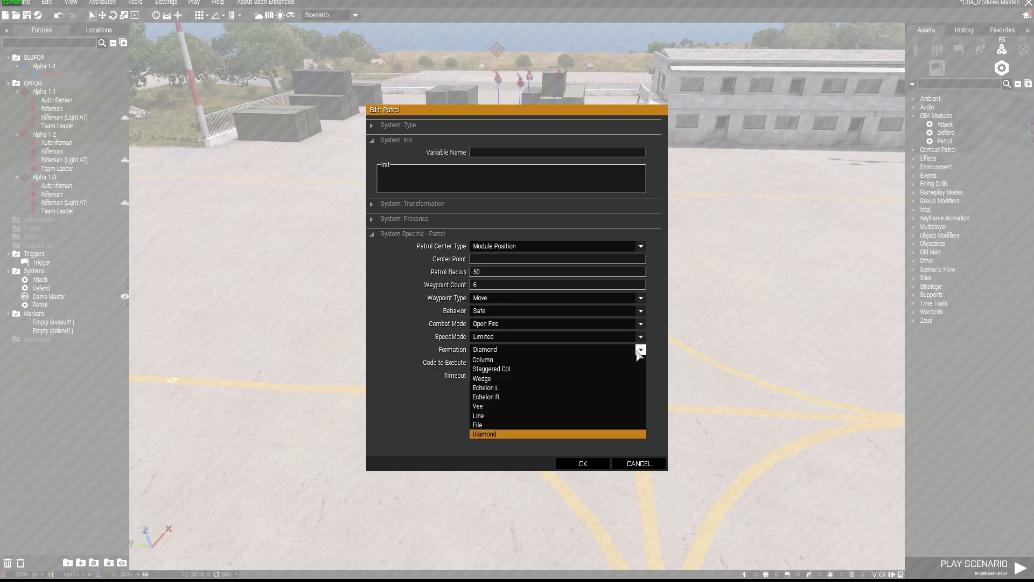
{"action": "left_click", "coordinate": [483, 433]}
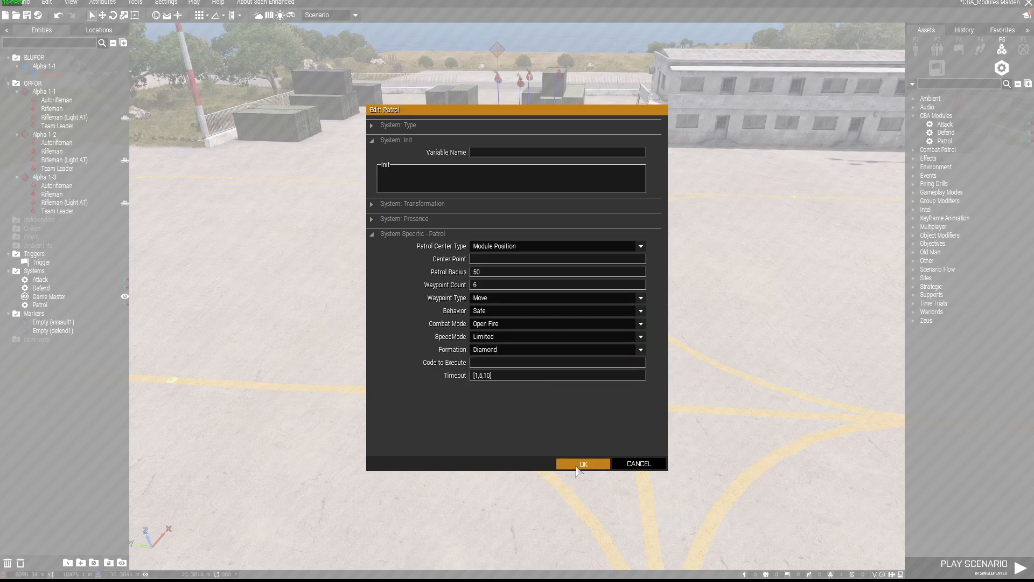
{"action": "left_click", "coordinate": [580, 463]}
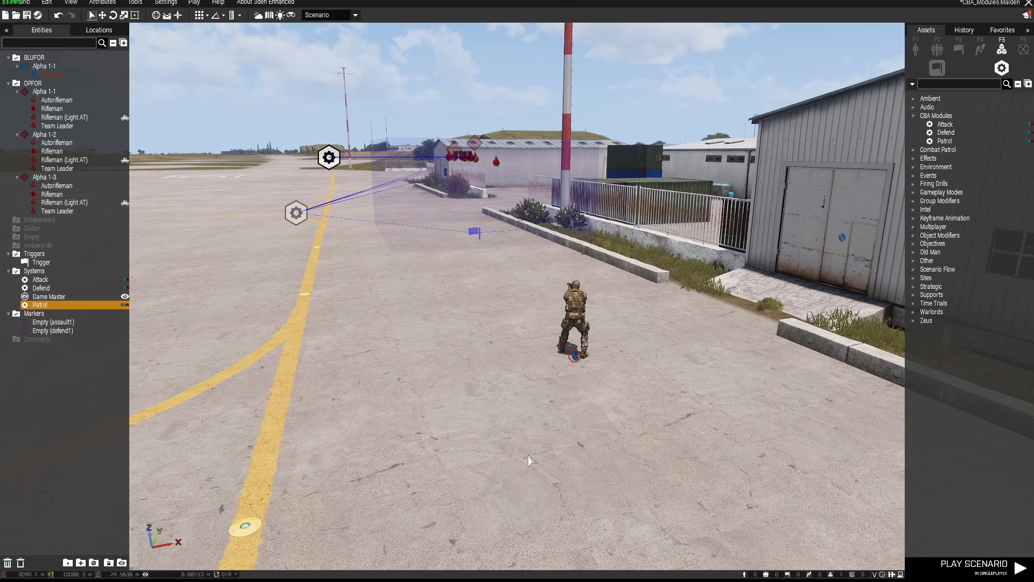
{"action": "left_click", "coordinate": [975, 563]}
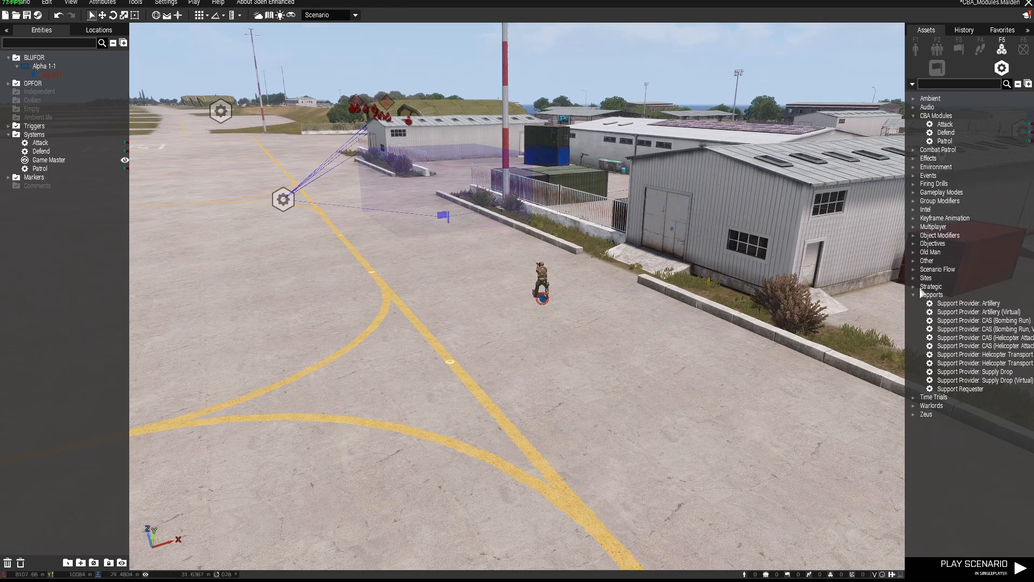
{"action": "mouse_move", "coordinate": [965, 389]}
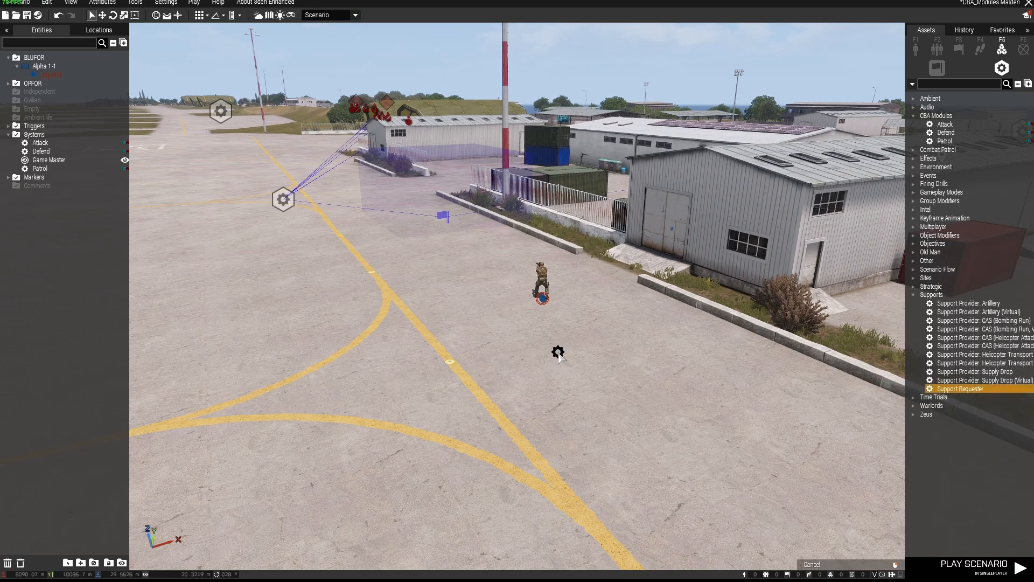
Step: Place a Support Requester and sync it to the player and an extra Ammo Bearer
{"action": "left_click", "coordinate": [556, 351]}
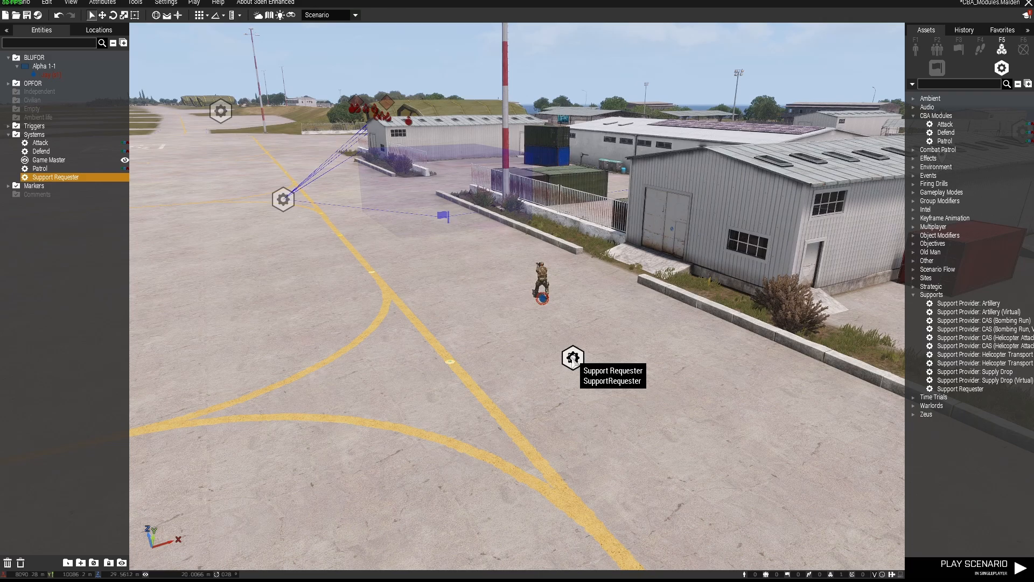
{"action": "right_click", "coordinate": [572, 356]}
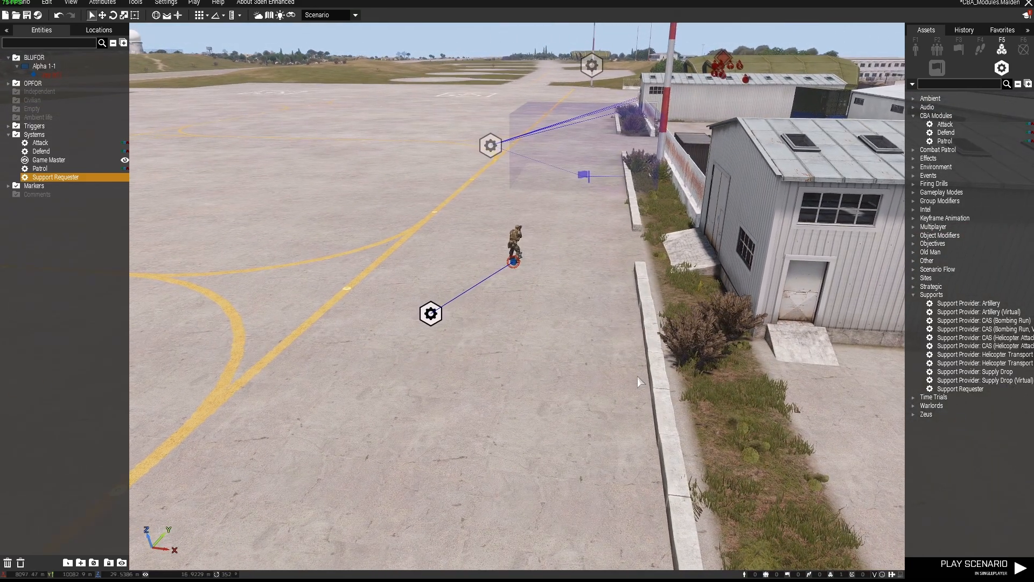
{"action": "left_click", "coordinate": [916, 49]}
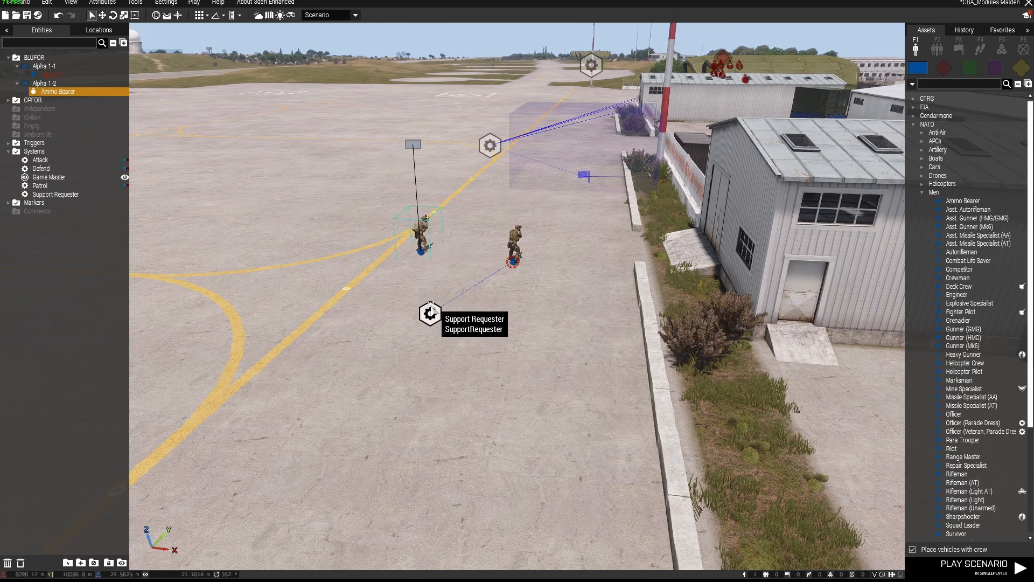
{"action": "right_click", "coordinate": [430, 313]}
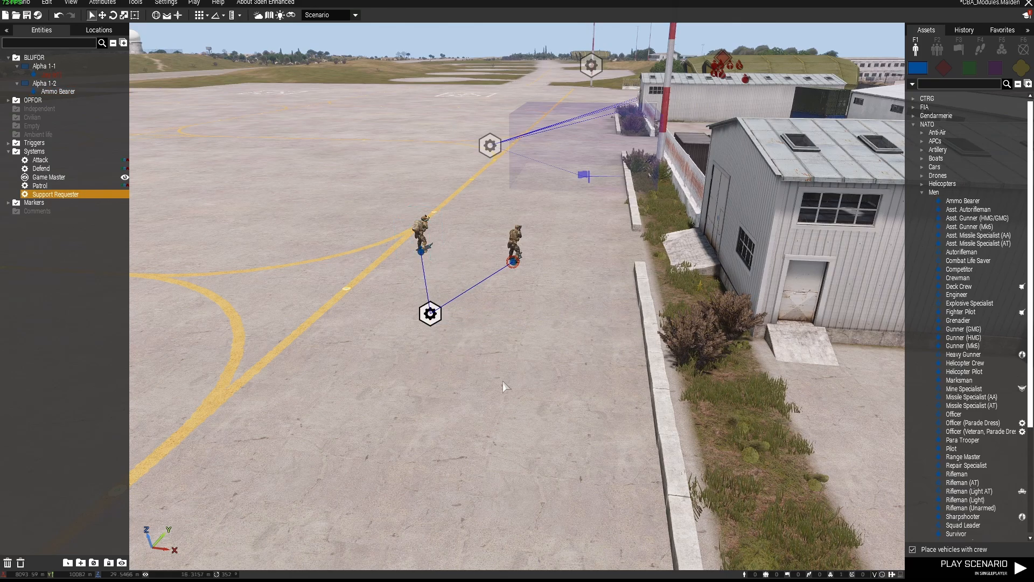
{"action": "mouse_move", "coordinate": [384, 254]}
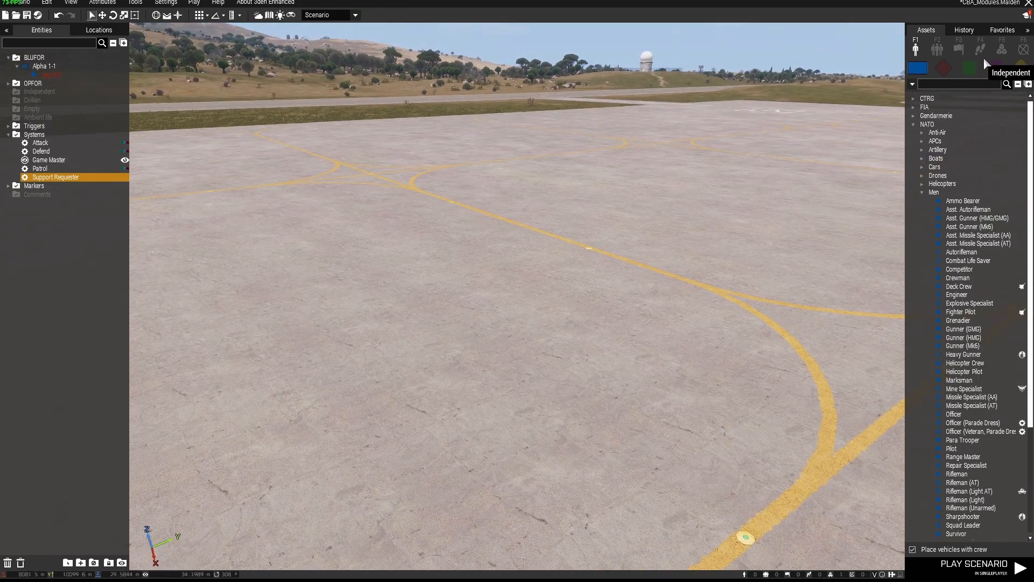
Step: Bring up the Modules list to place the support providers
{"action": "left_click", "coordinate": [1001, 49]}
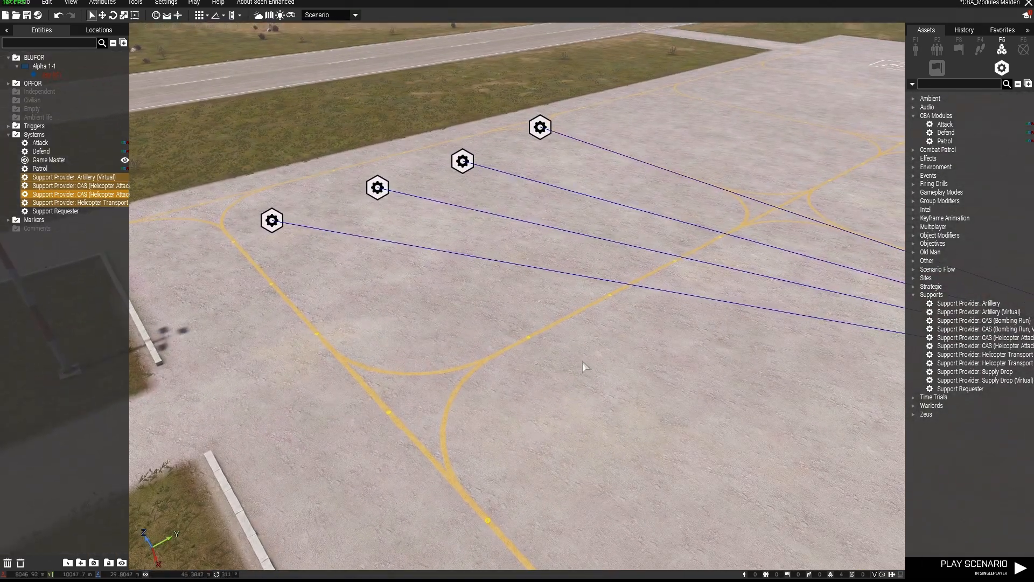
Step: Play the scenario and open the Supports list in the communication menu
{"action": "left_click", "coordinate": [974, 563]}
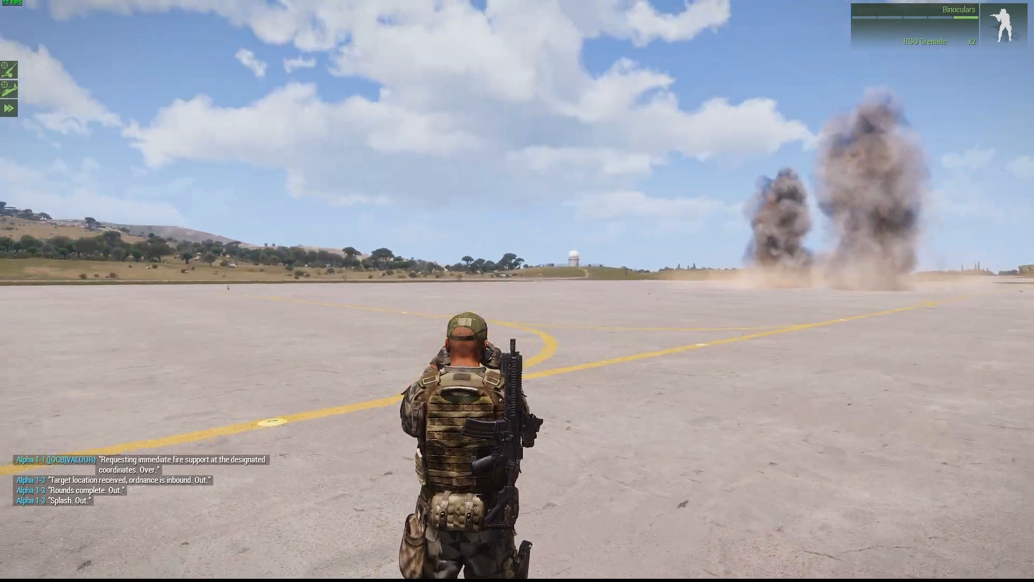
{"action": "key", "text": "0"}
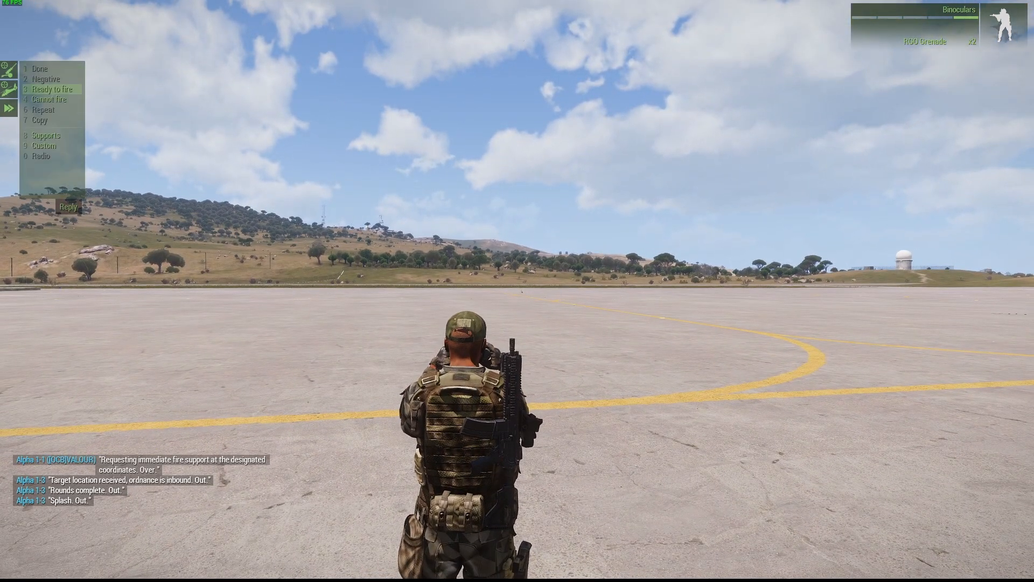
{"action": "left_click", "coordinate": [46, 136]}
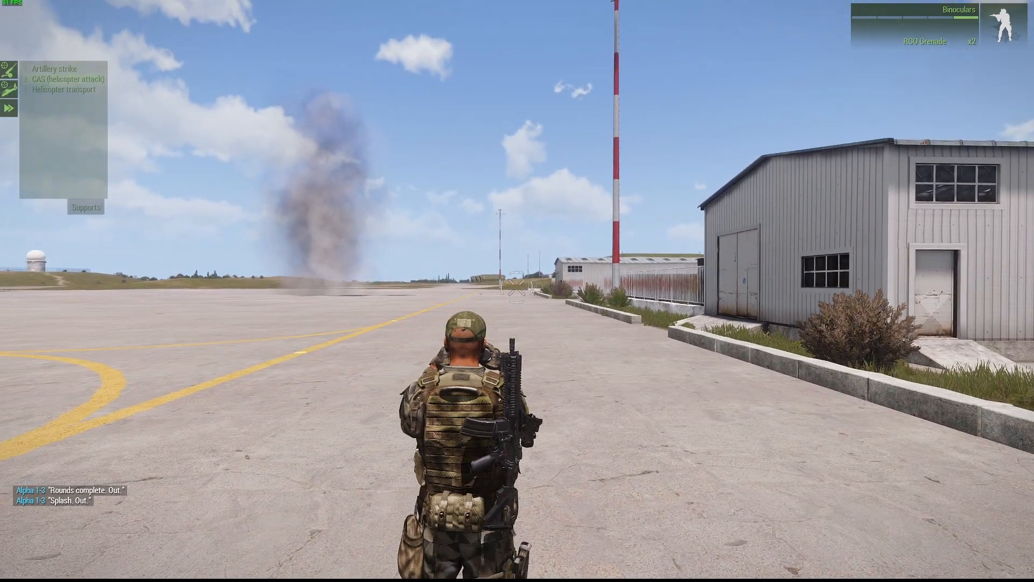
Step: Request Helicopter transport from the available supports
{"action": "left_click", "coordinate": [68, 78]}
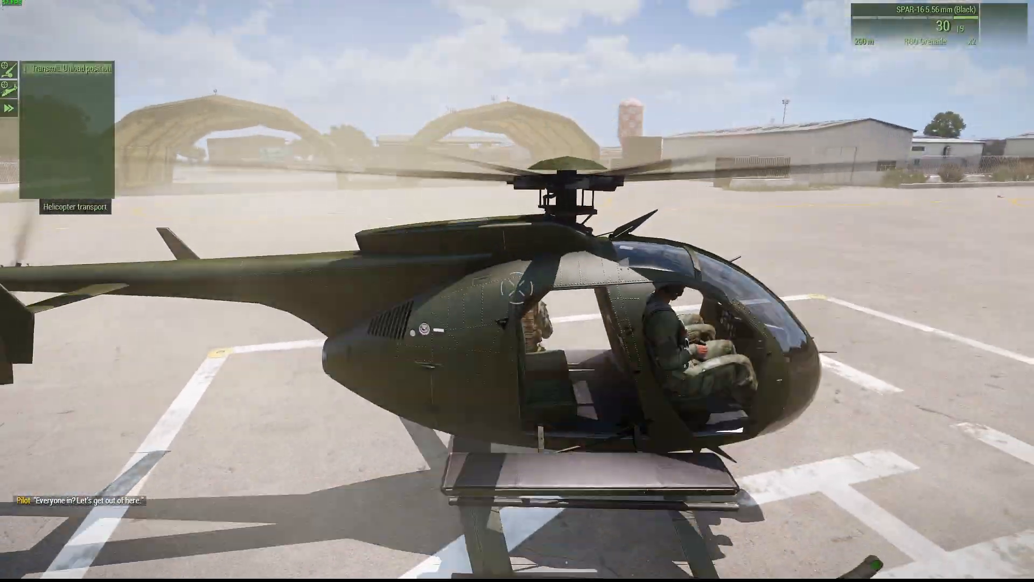
Step: Leave the running scenario test and return to the Eden Editor
{"action": "key", "text": "m"}
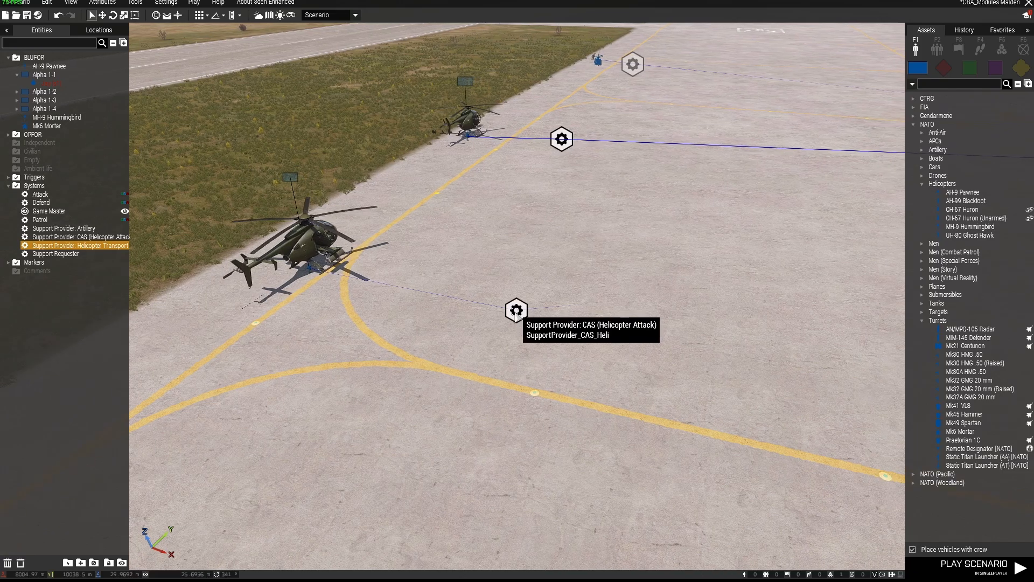
{"action": "double_click", "coordinate": [78, 237]}
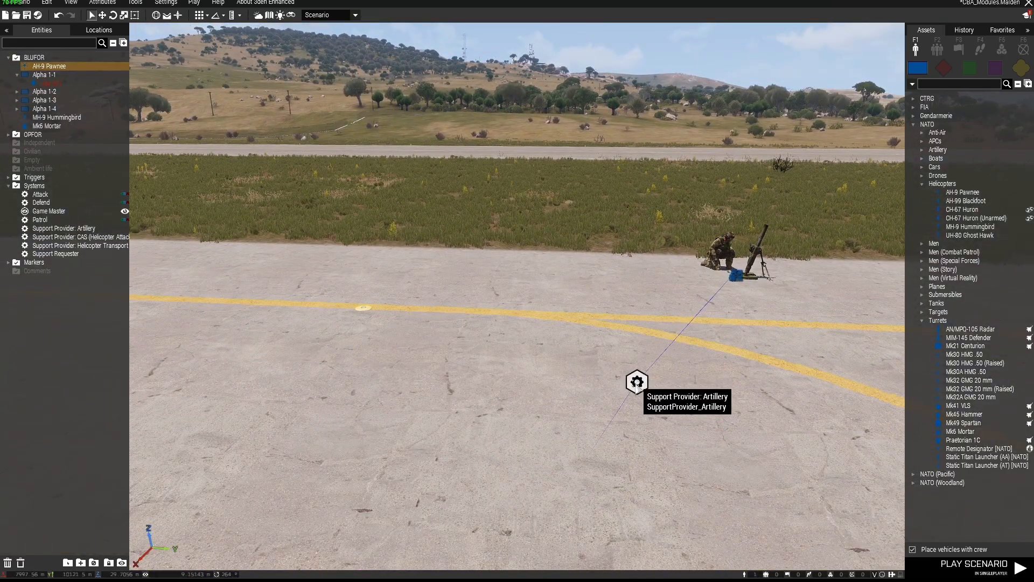
{"action": "double_click", "coordinate": [636, 381]}
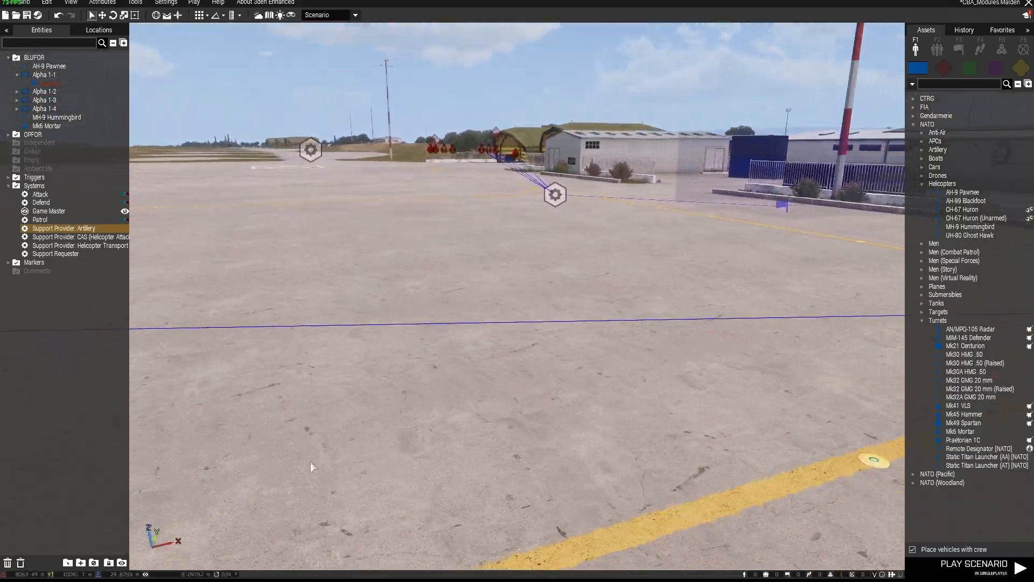
Step: Play the scenario again and request an Artillery strike from the Supports menu
{"action": "left_click", "coordinate": [974, 564]}
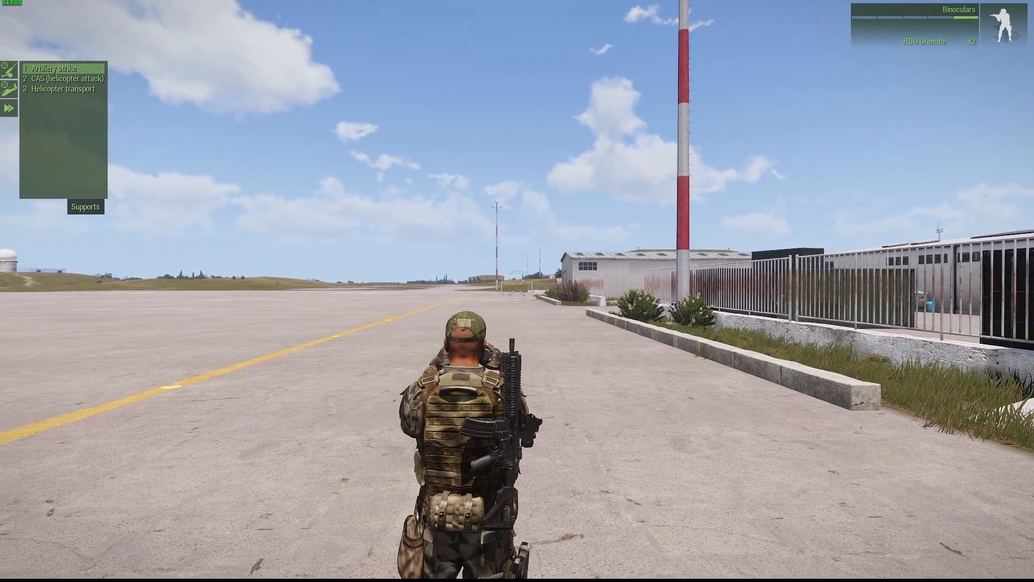
{"action": "left_click", "coordinate": [62, 68]}
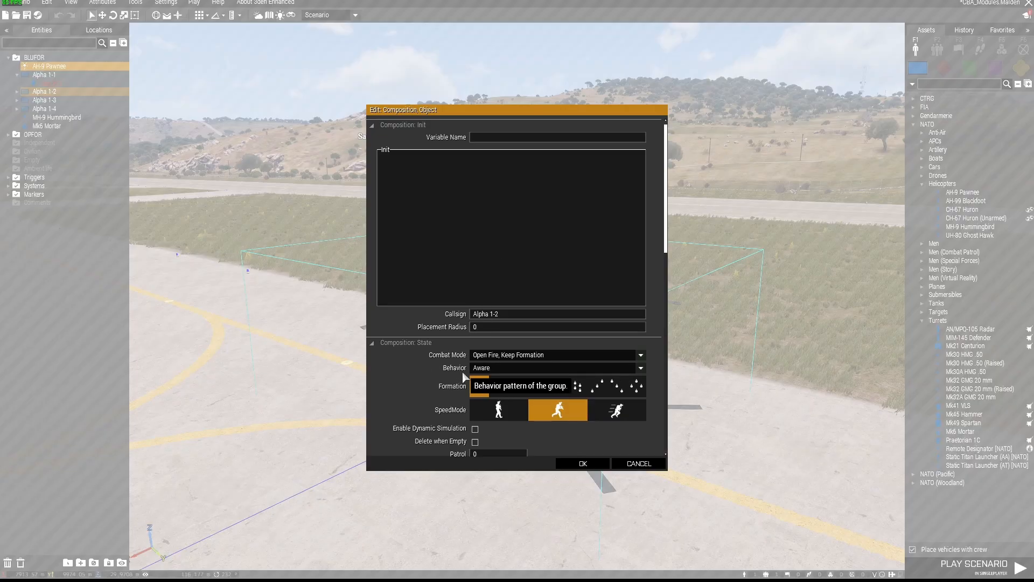
Step: Set Alpha 1-2, Alpha 1-3 and Alpha 1-4 helicopter crew groups to Careless behaviour
{"action": "left_click", "coordinate": [553, 367]}
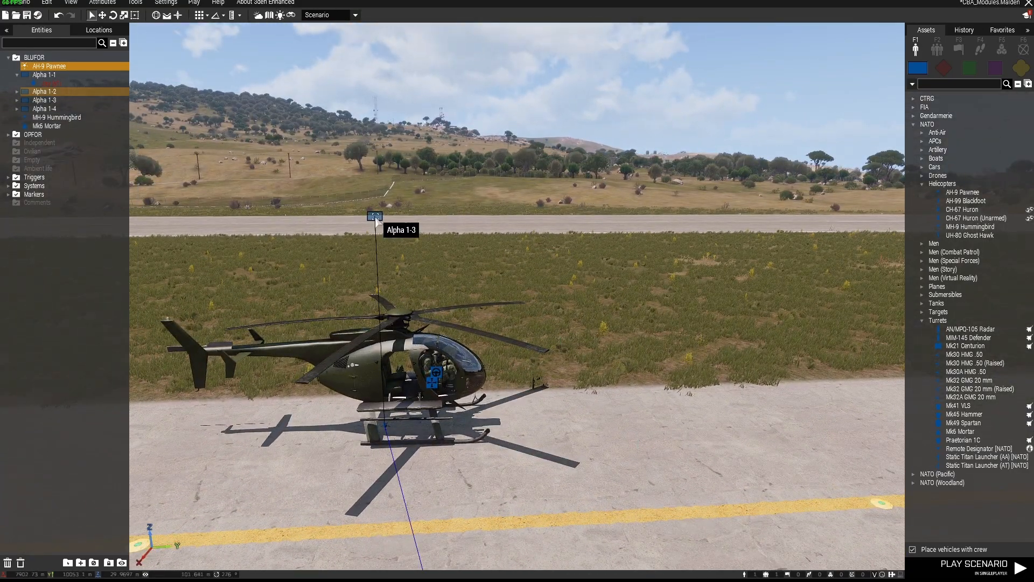
{"action": "left_click", "coordinate": [638, 367]}
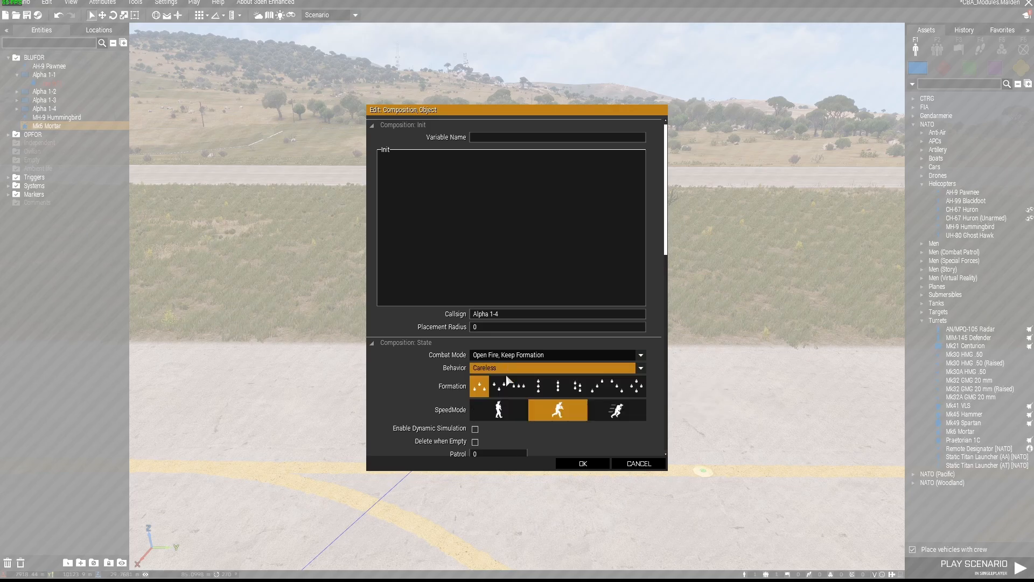
{"action": "left_click", "coordinate": [581, 462]}
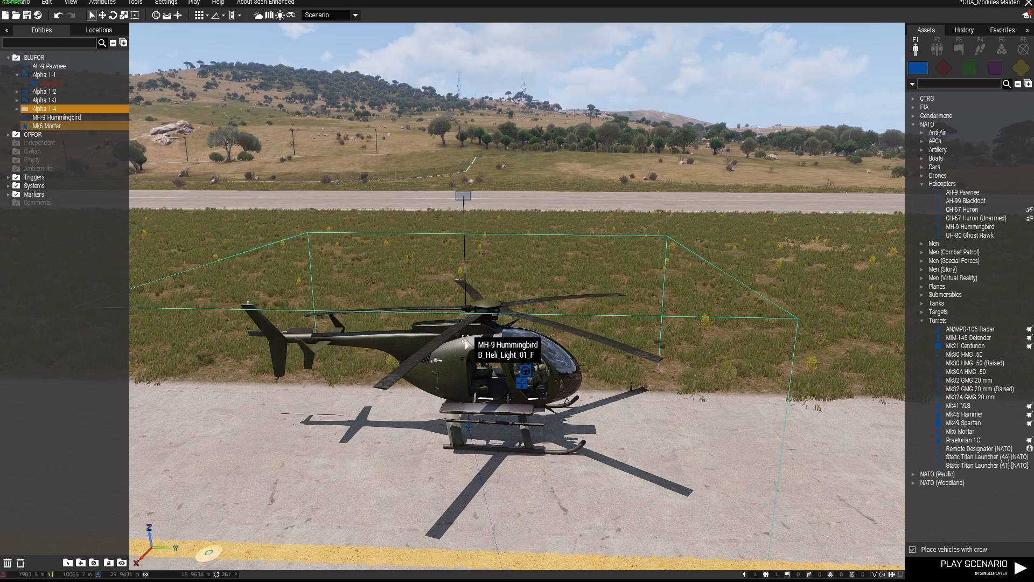
Step: Untick Enable Damage in the MH-9 Hummingbird's attributes so it is indestructible
{"action": "right_click", "coordinate": [506, 357]}
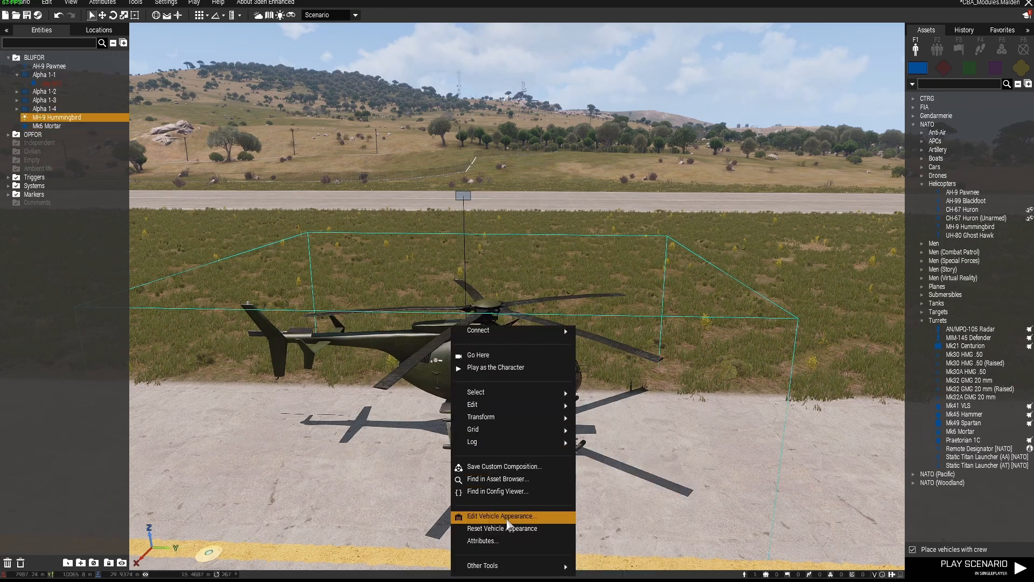
{"action": "mouse_move", "coordinate": [504, 540]}
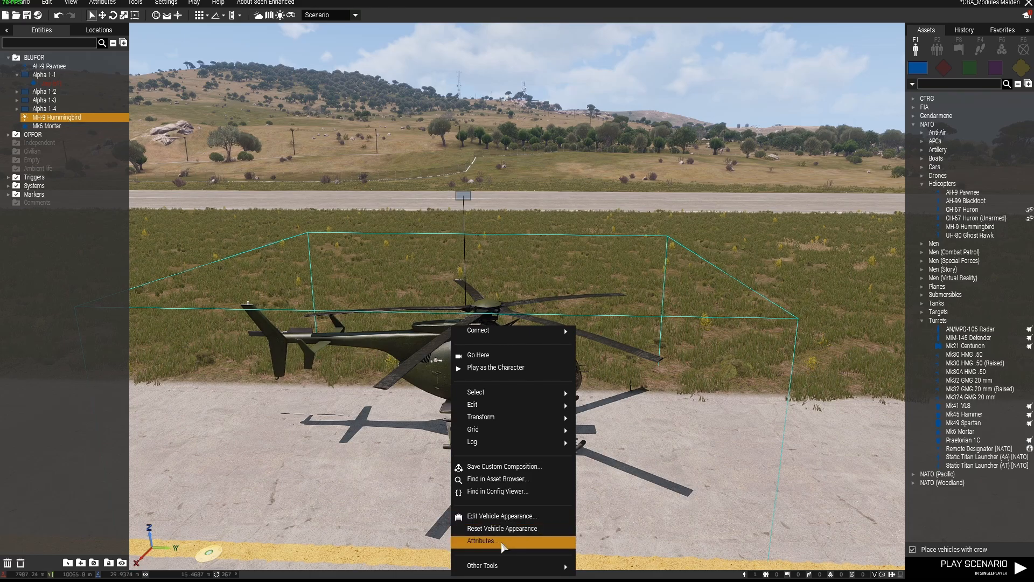
{"action": "left_click", "coordinate": [485, 541]}
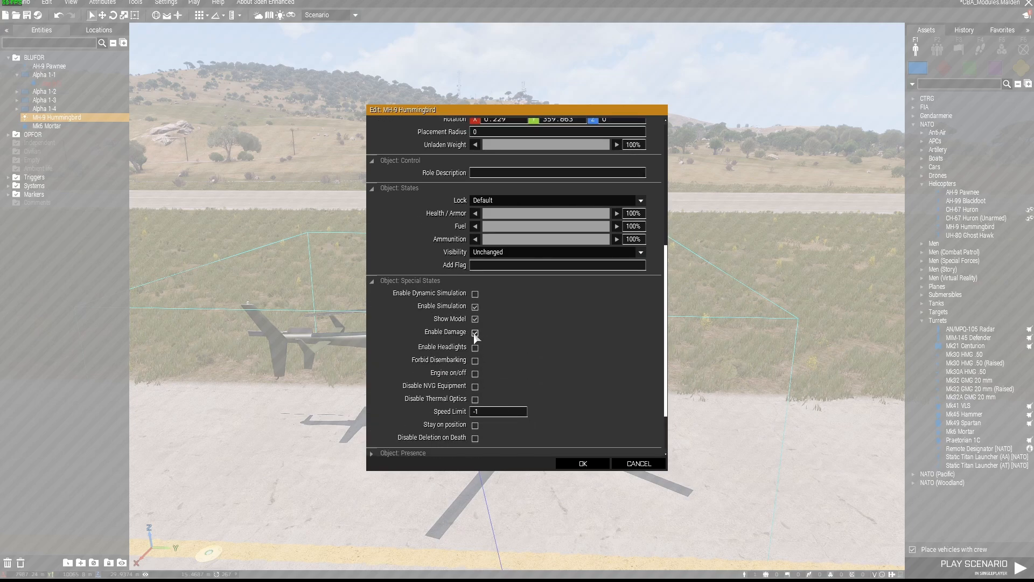
{"action": "left_click", "coordinate": [474, 332]}
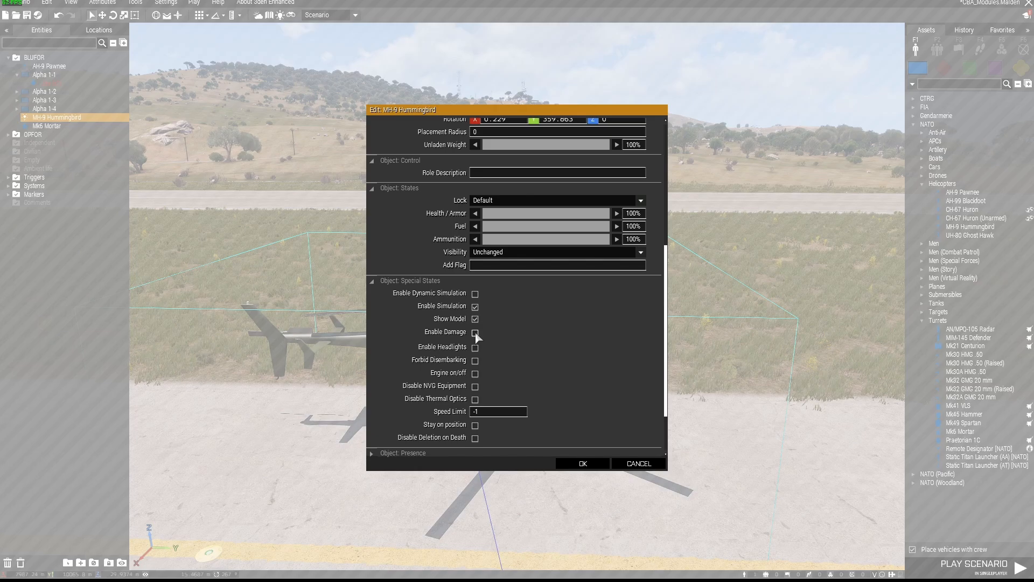
{"action": "left_click", "coordinate": [474, 332]}
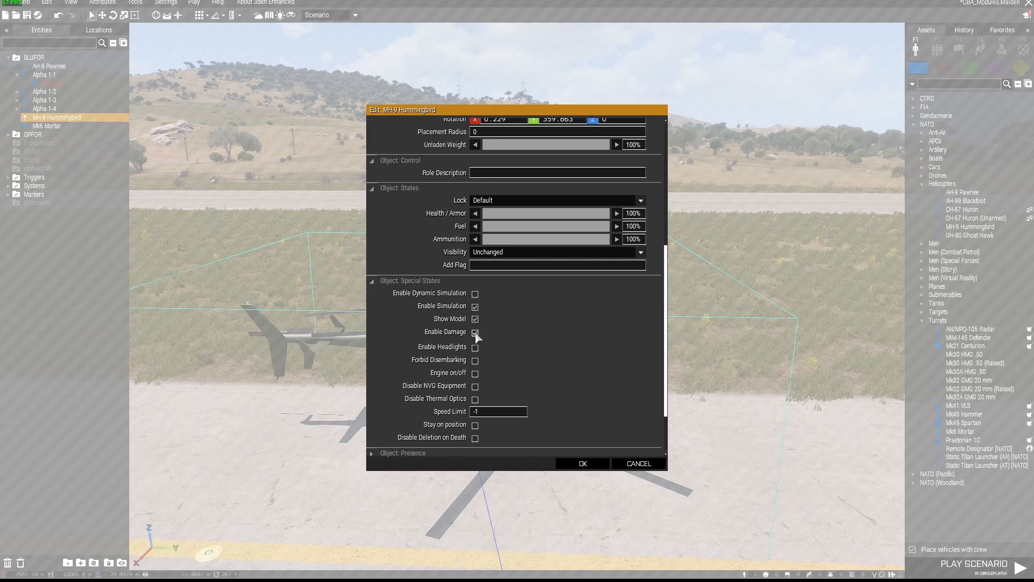
{"action": "left_click", "coordinate": [580, 464]}
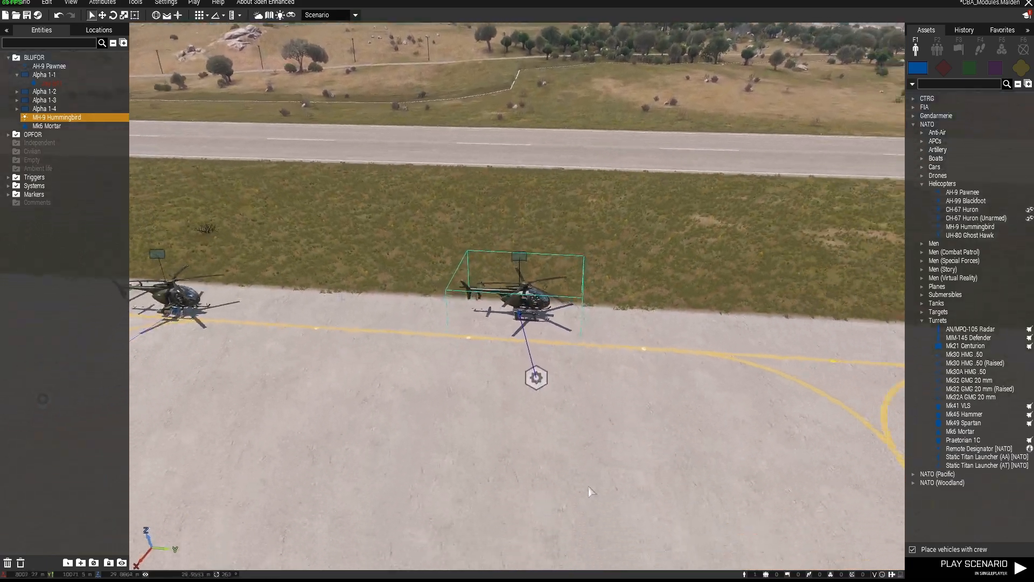